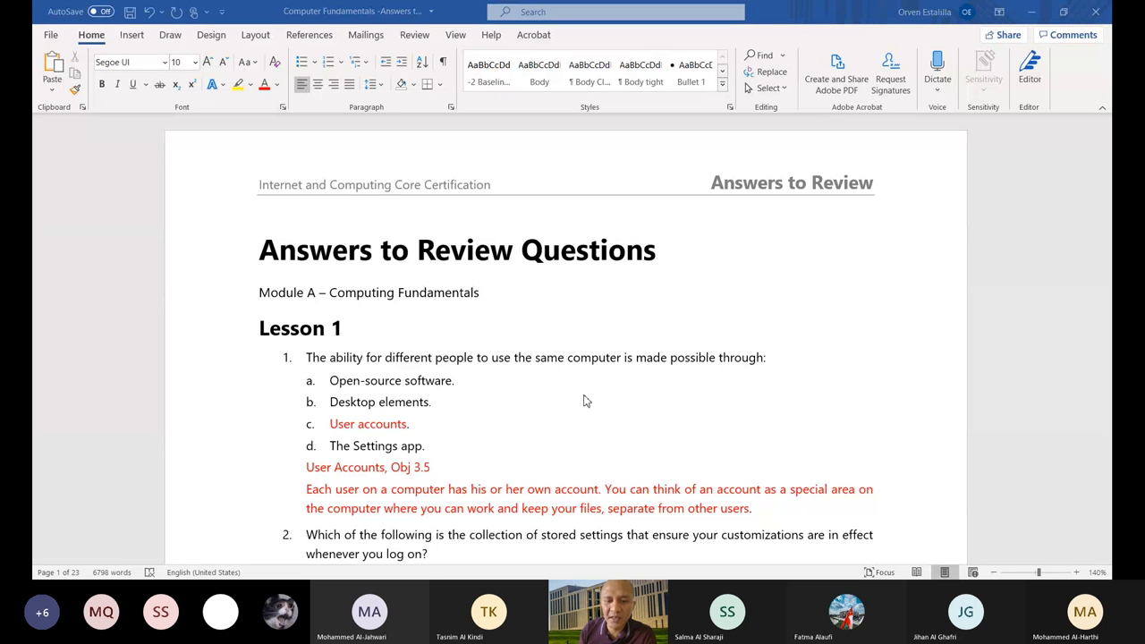
{"action": "mouse_move", "coordinate": [523, 422]}
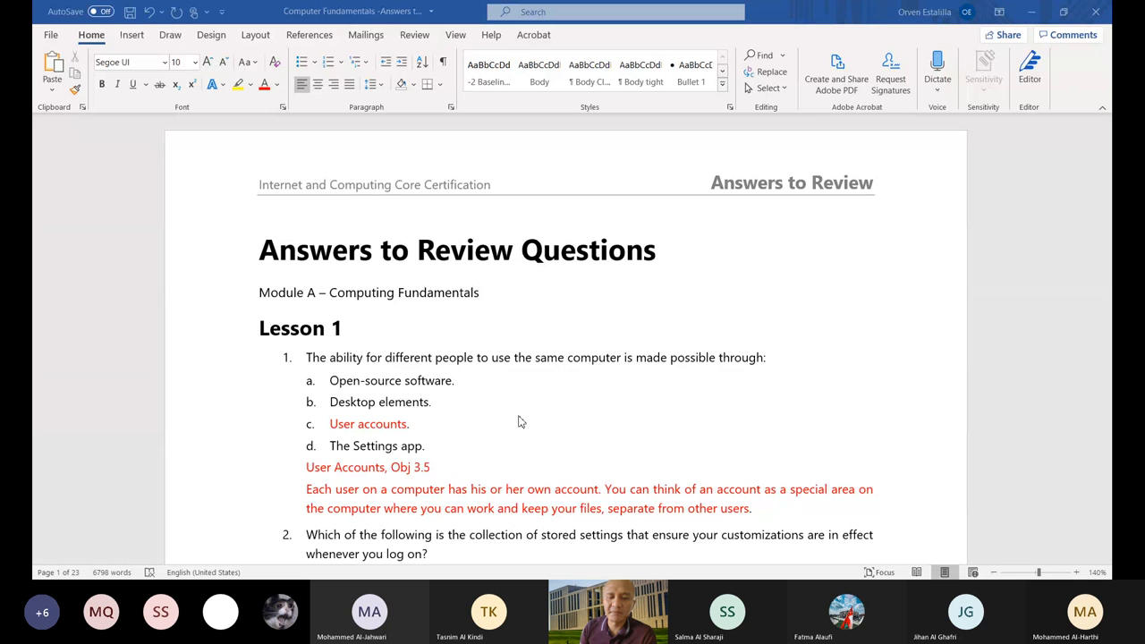
{"action": "mouse_move", "coordinate": [506, 418]}
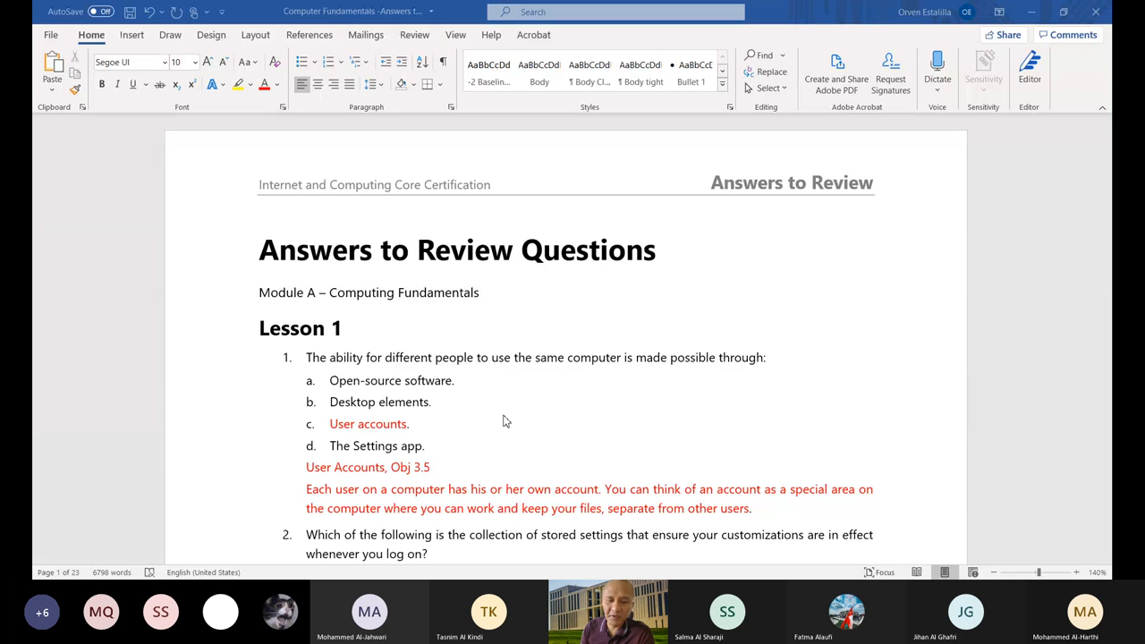
{"action": "mouse_move", "coordinate": [523, 440]}
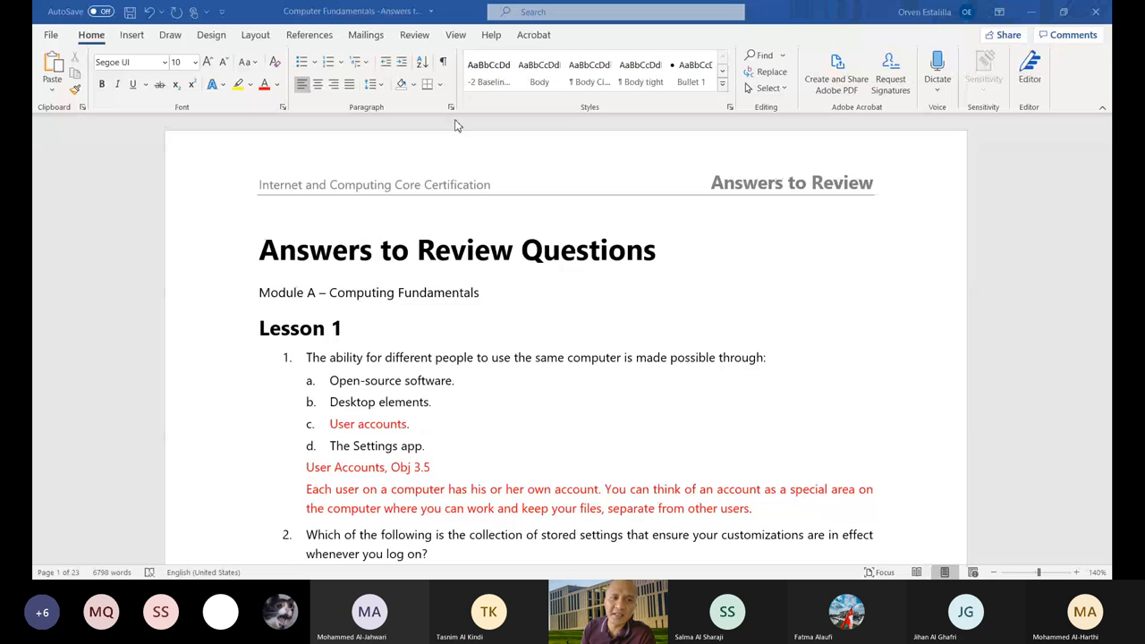
{"action": "mouse_move", "coordinate": [222, 225]}
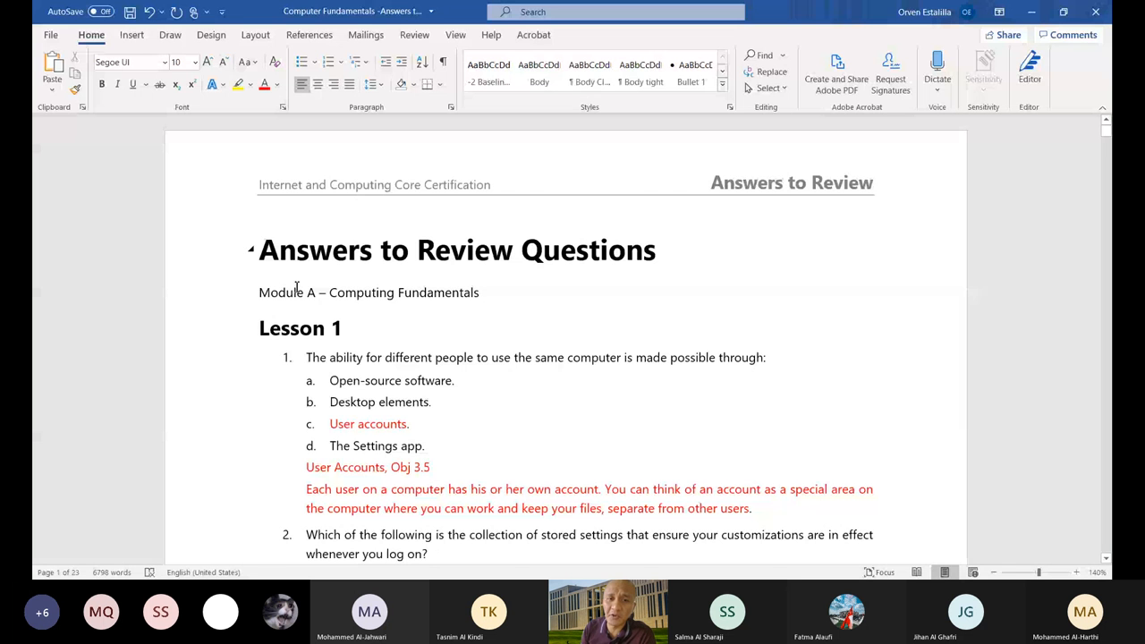
Highlight the answer 'User accounts.' under Lesson 1's first question in yellow.
{"action": "scroll", "scroll_direction": "down", "scroll_amount": 3}
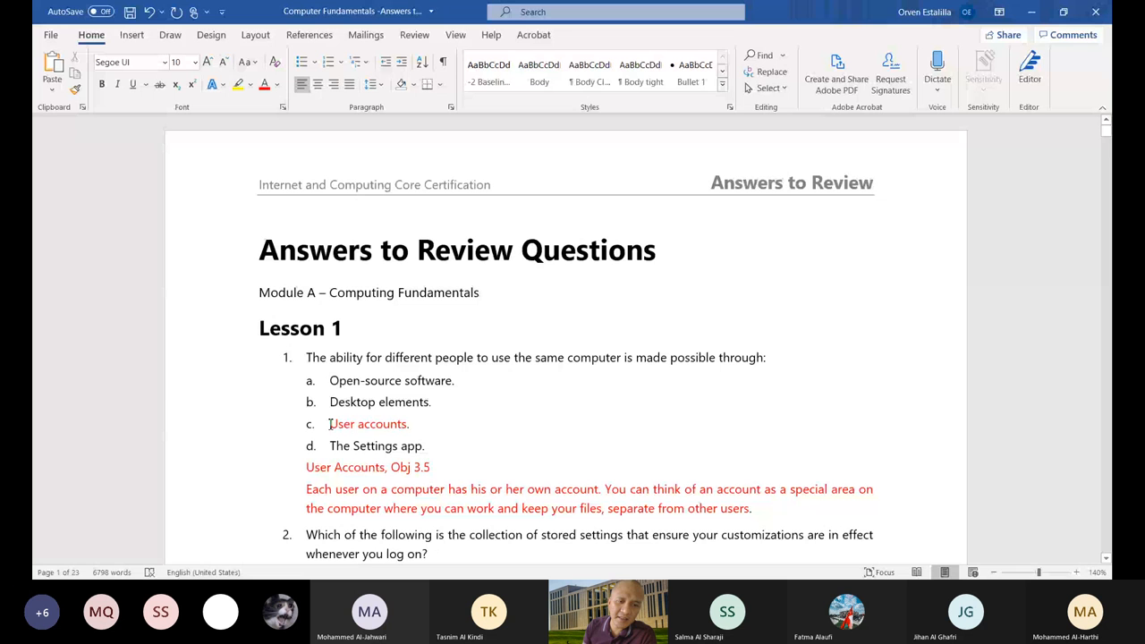
{"action": "double_click", "coordinate": [369, 424]}
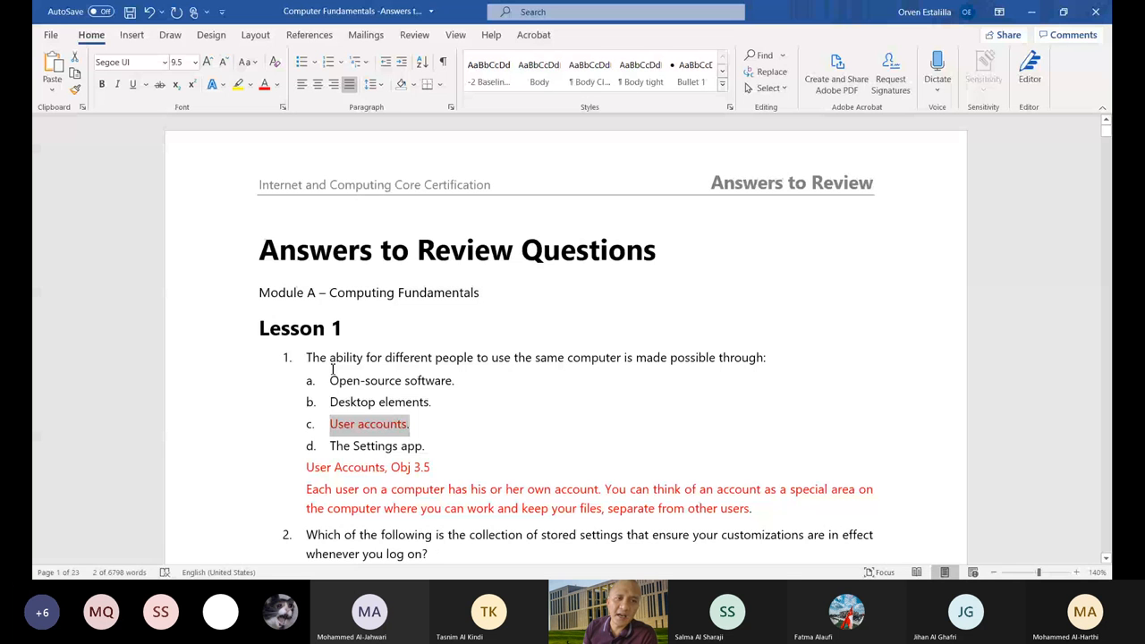
{"action": "left_click", "coordinate": [238, 84]}
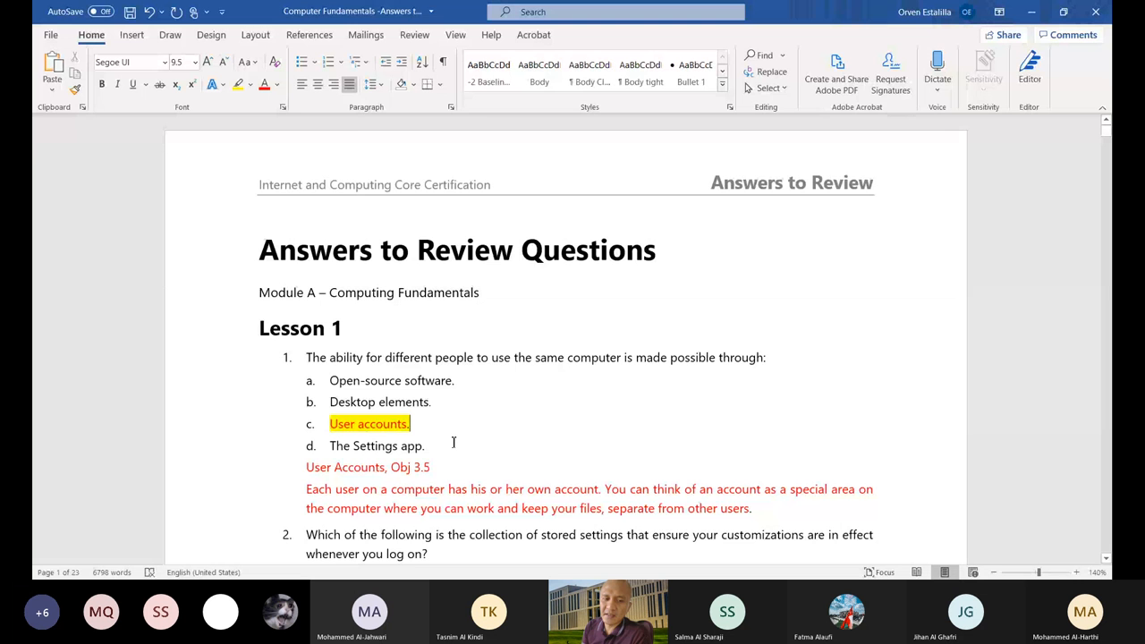
Highlight Question 2's answer 'Your user profile.' in yellow.
{"action": "scroll", "scroll_direction": "down", "scroll_amount": 3}
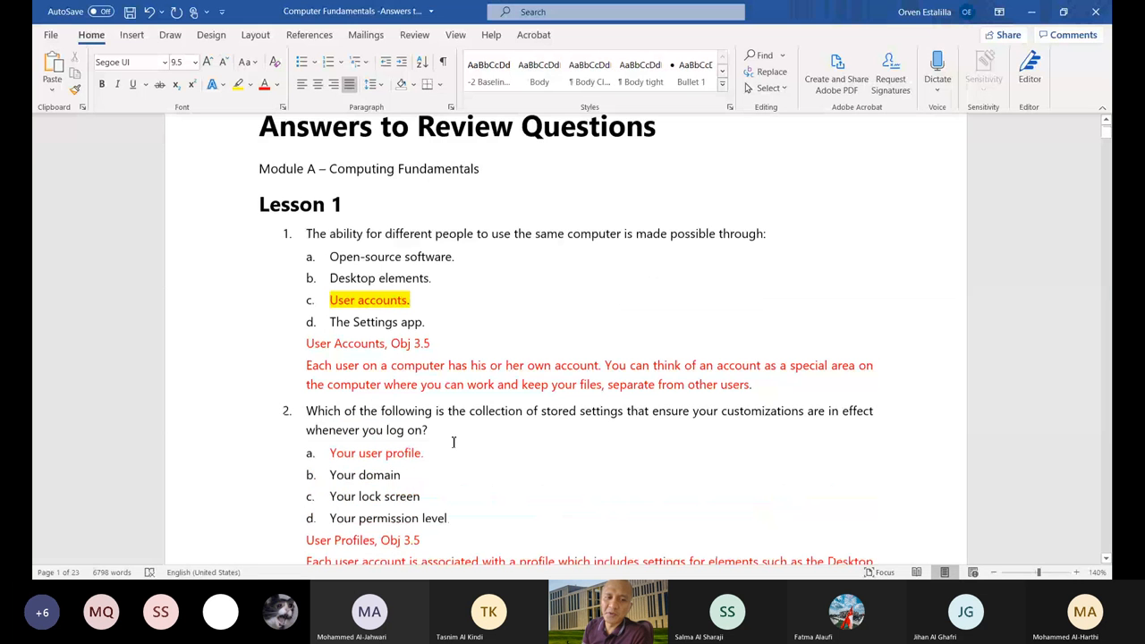
{"action": "scroll", "scroll_direction": "down", "scroll_amount": 3}
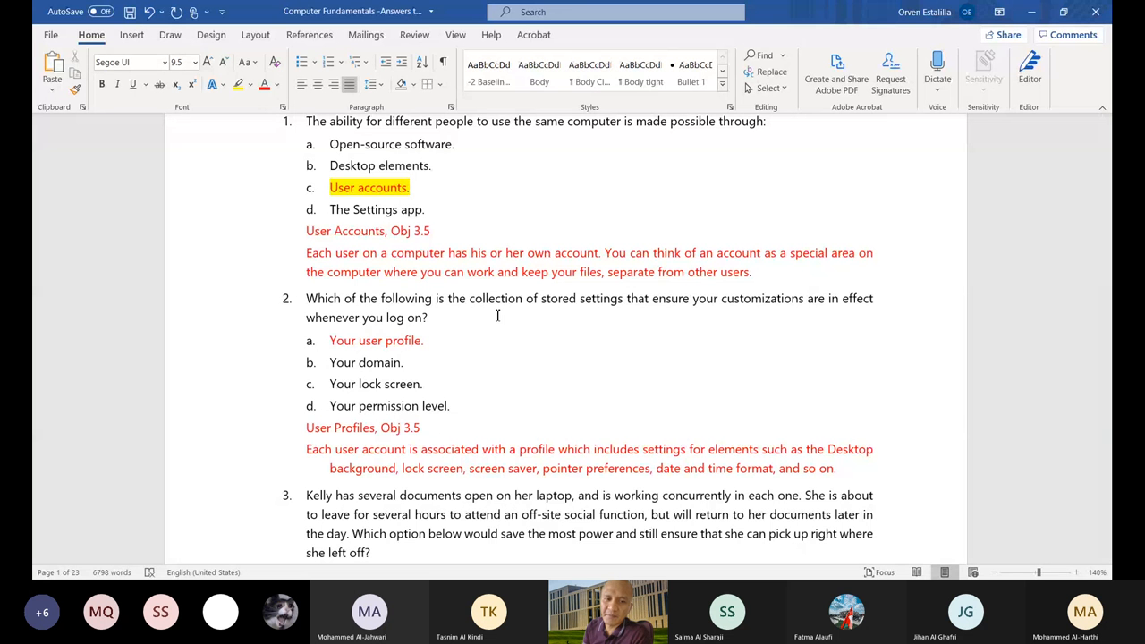
{"action": "left_click_drag", "start_coordinate": [329, 340], "coordinate": [422, 340]}
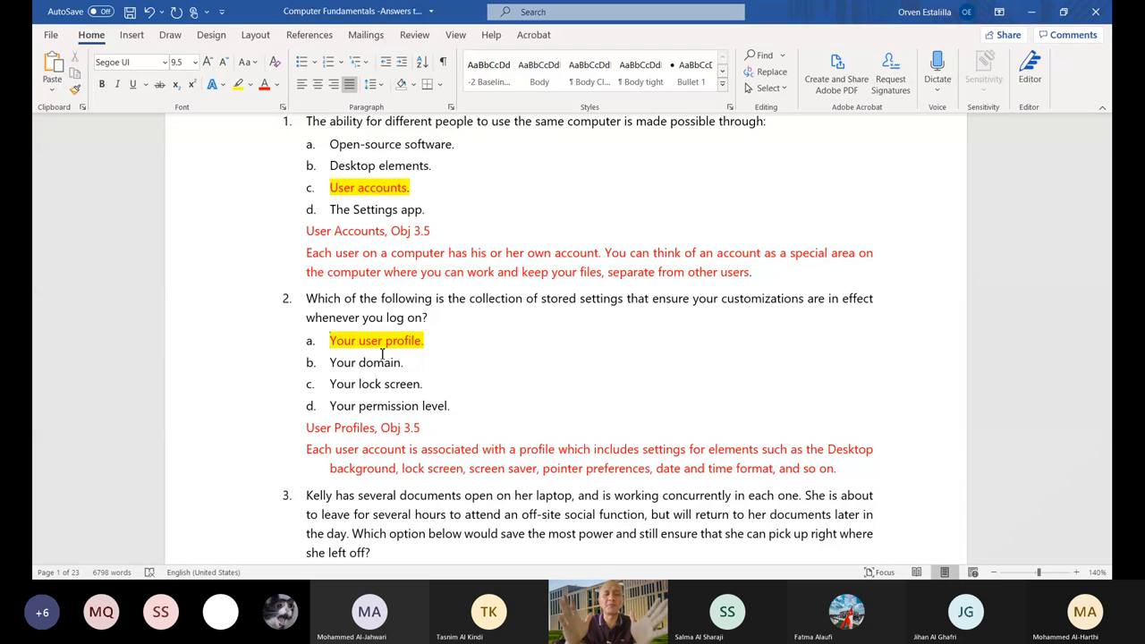
{"action": "scroll", "scroll_direction": "up", "scroll_amount": 3}
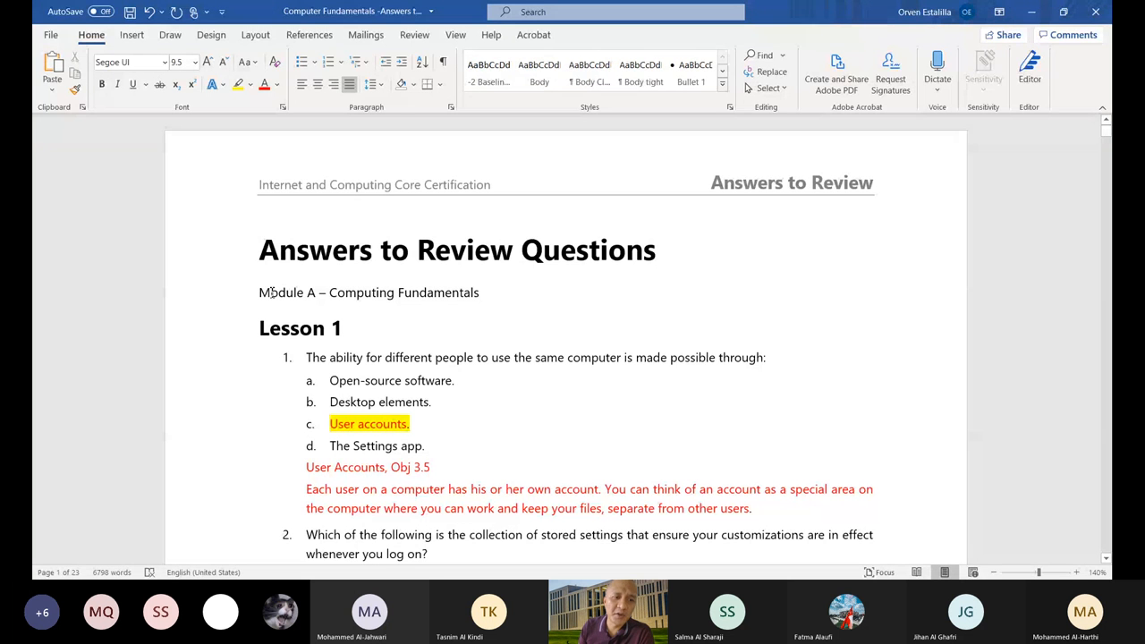
Apply bold to the 'Module A – Computing Fundamentals' subtitle line.
{"action": "double_click", "coordinate": [279, 293]}
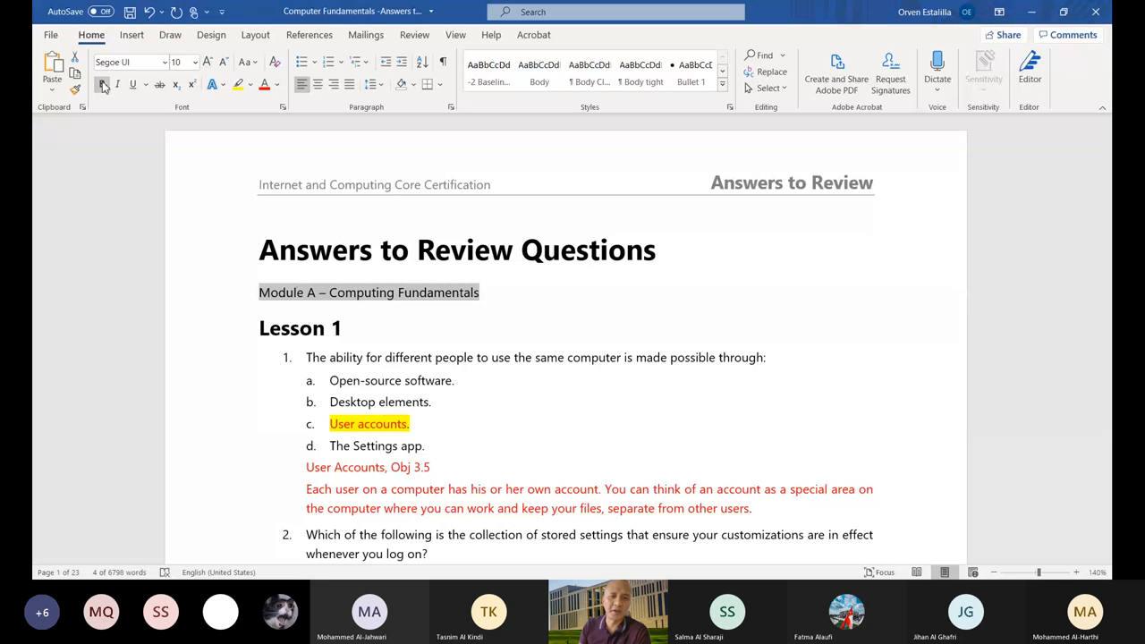
{"action": "left_click", "coordinate": [104, 86]}
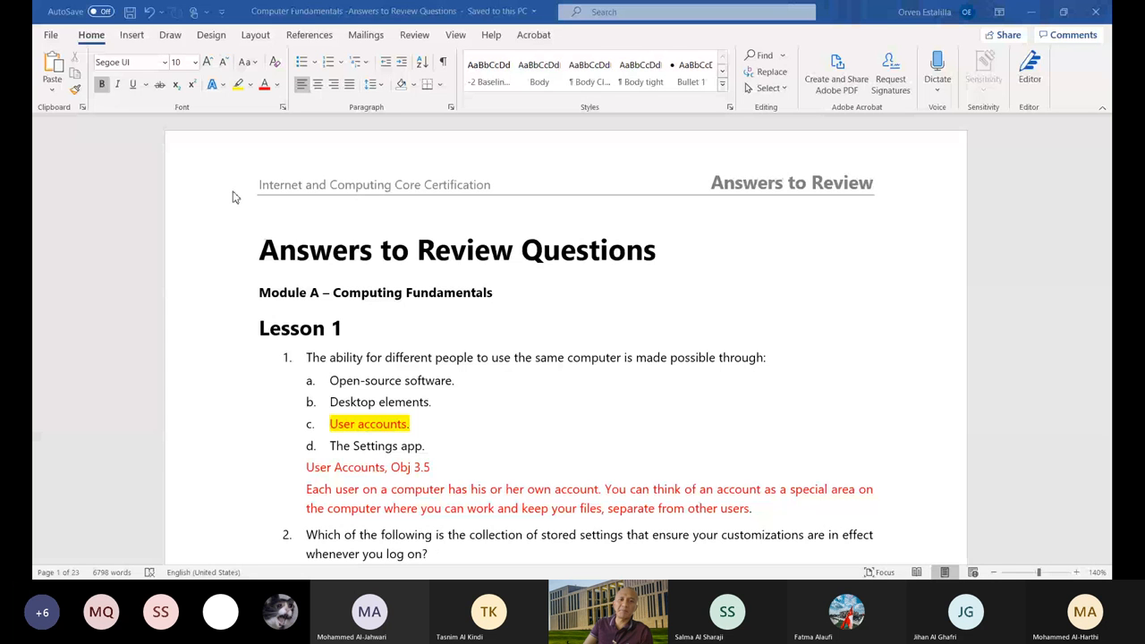
{"action": "mouse_move", "coordinate": [572, 201]}
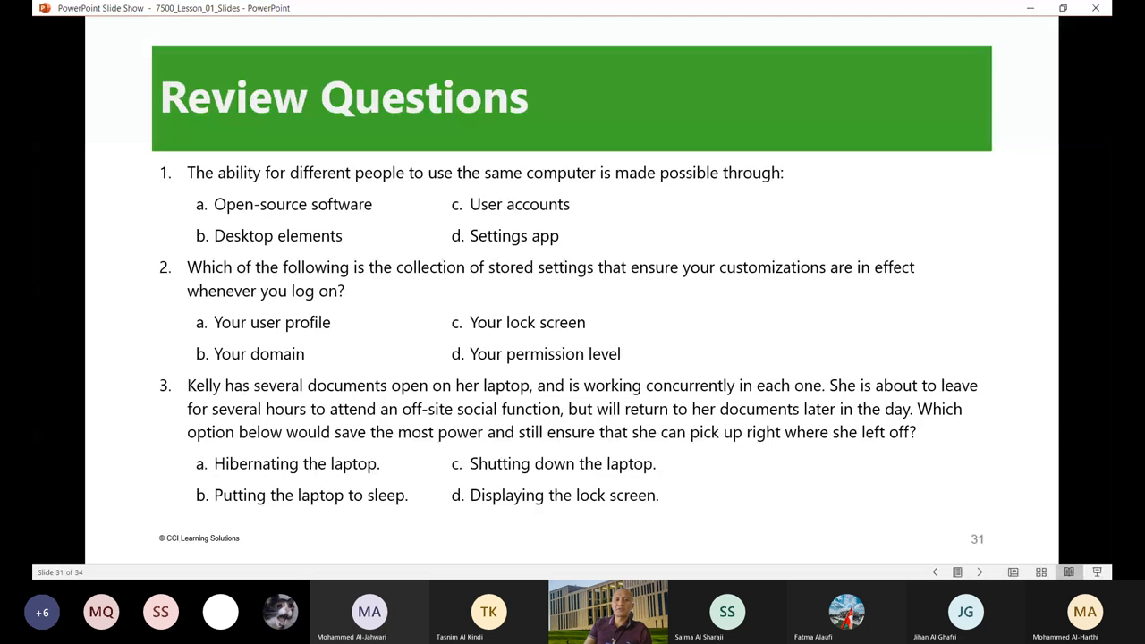
{"action": "mouse_move", "coordinate": [490, 222]}
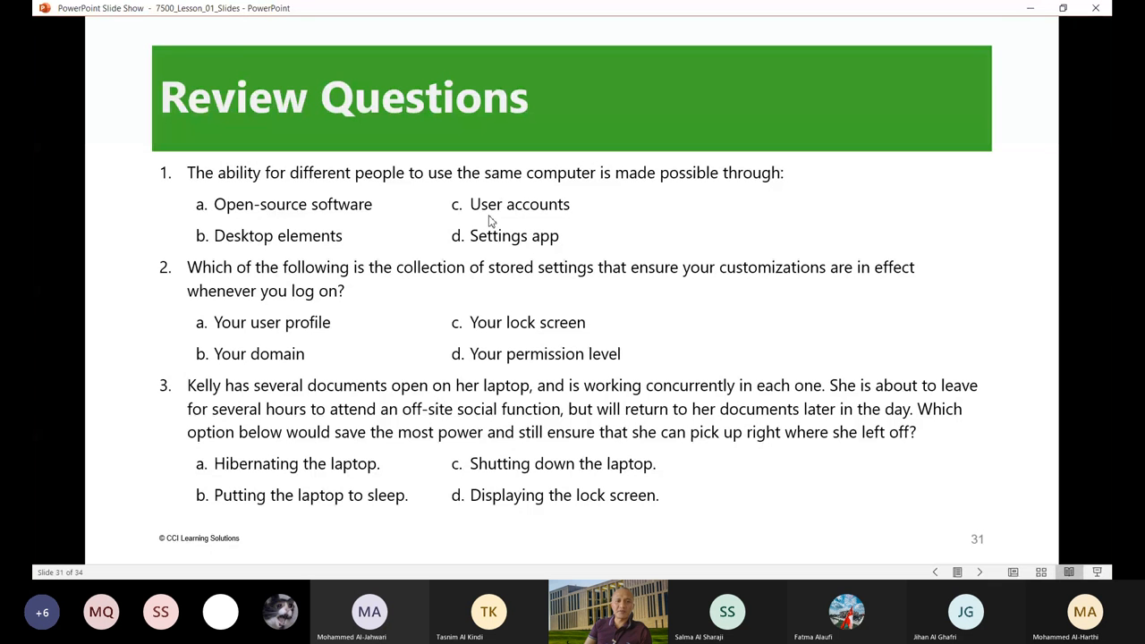
{"action": "mouse_move", "coordinate": [555, 293]}
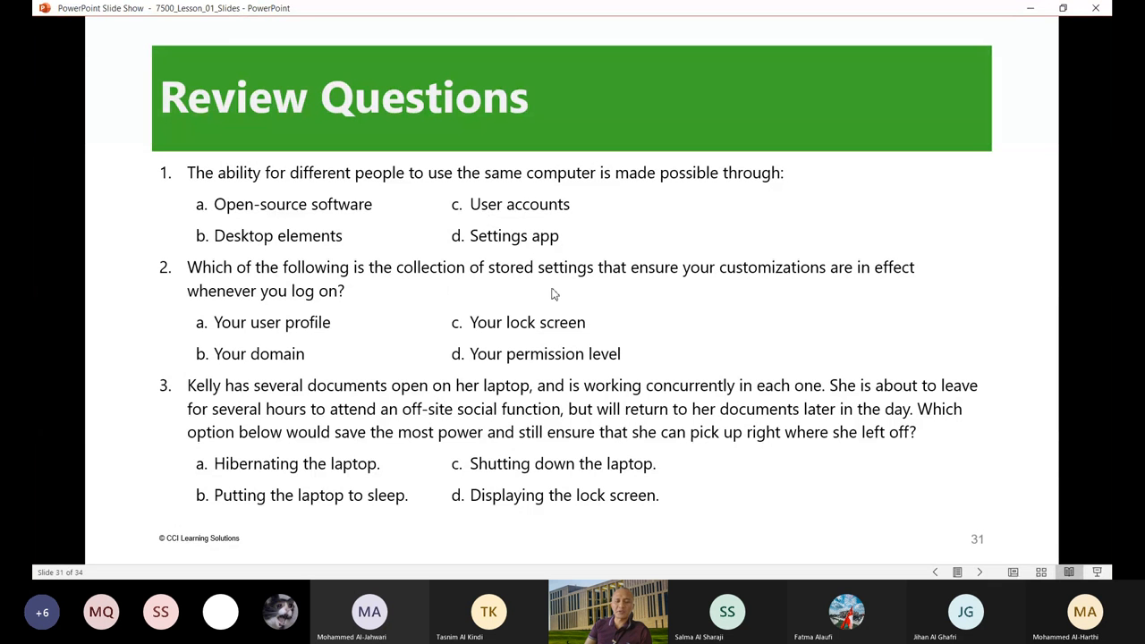
{"action": "mouse_move", "coordinate": [819, 286]}
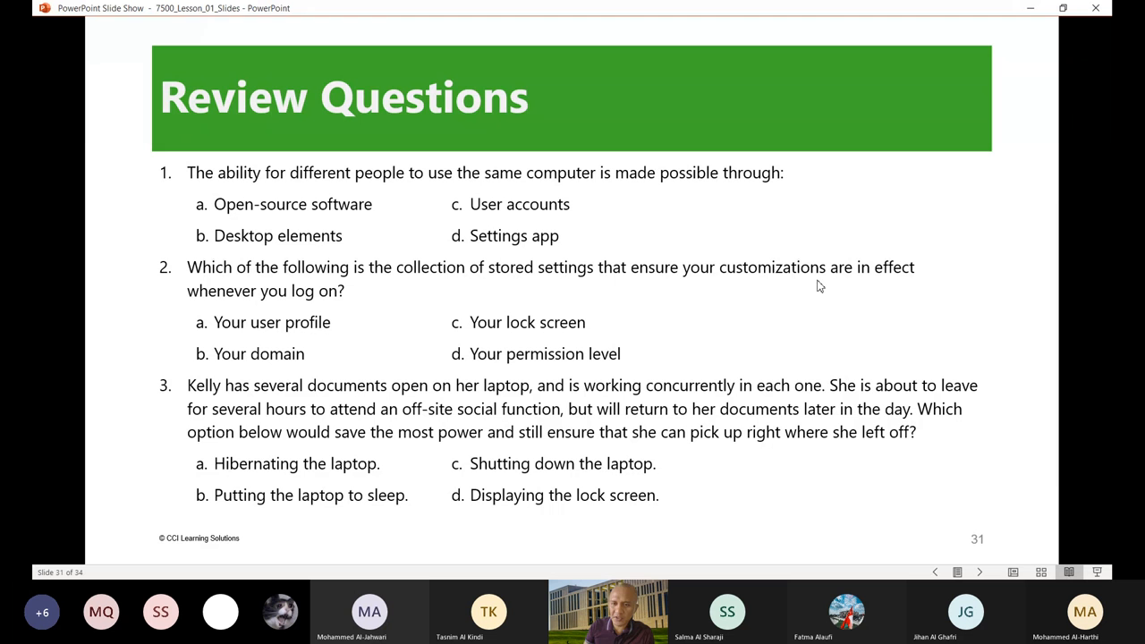
{"action": "mouse_move", "coordinate": [934, 297]}
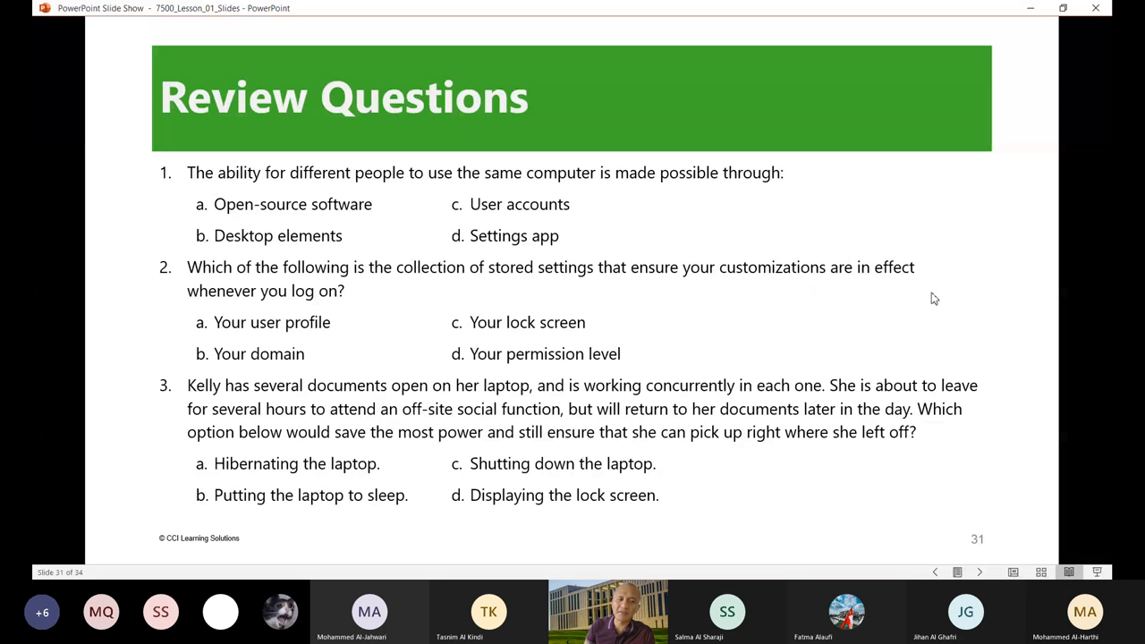
{"action": "mouse_move", "coordinate": [239, 306]}
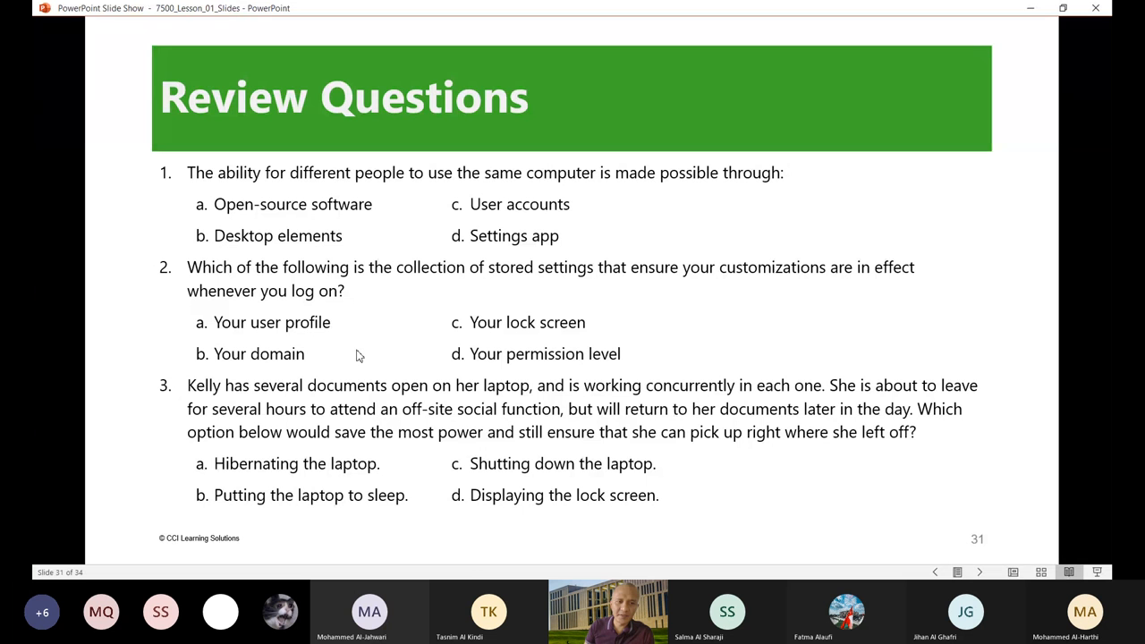
{"action": "mouse_move", "coordinate": [265, 332]}
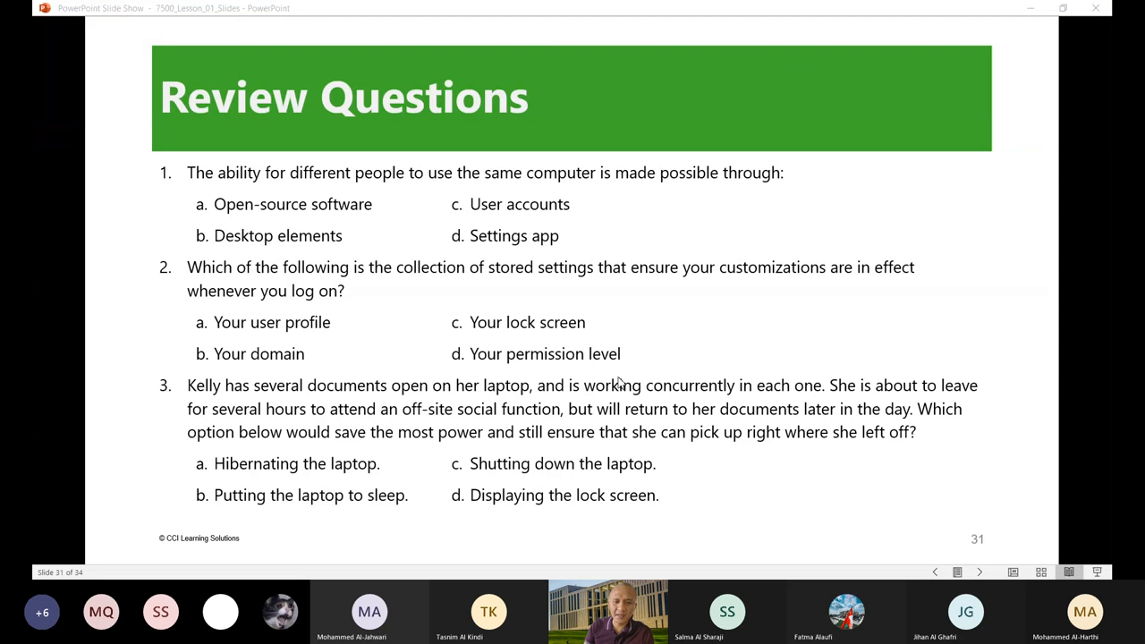
{"action": "mouse_move", "coordinate": [973, 376]}
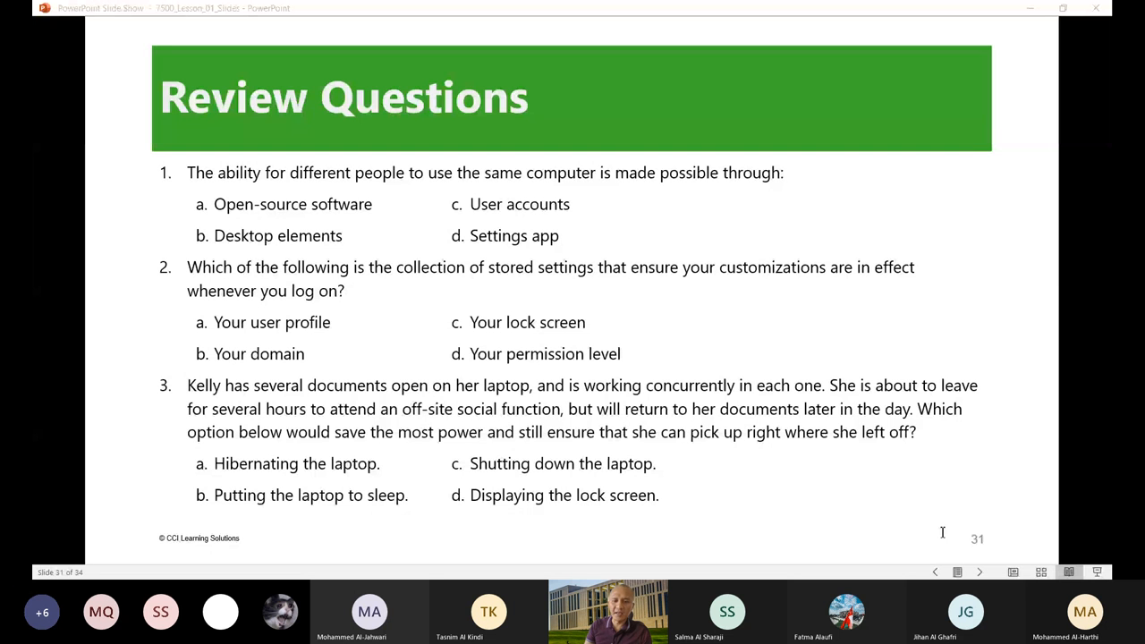
{"action": "mouse_move", "coordinate": [530, 497]}
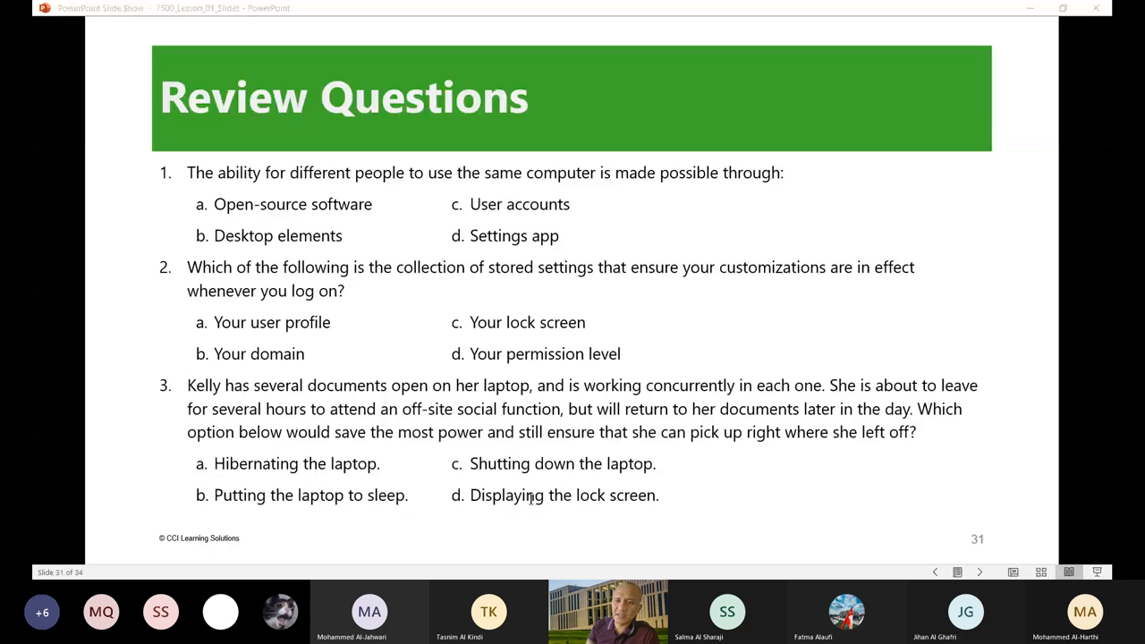
{"action": "mouse_move", "coordinate": [509, 464]}
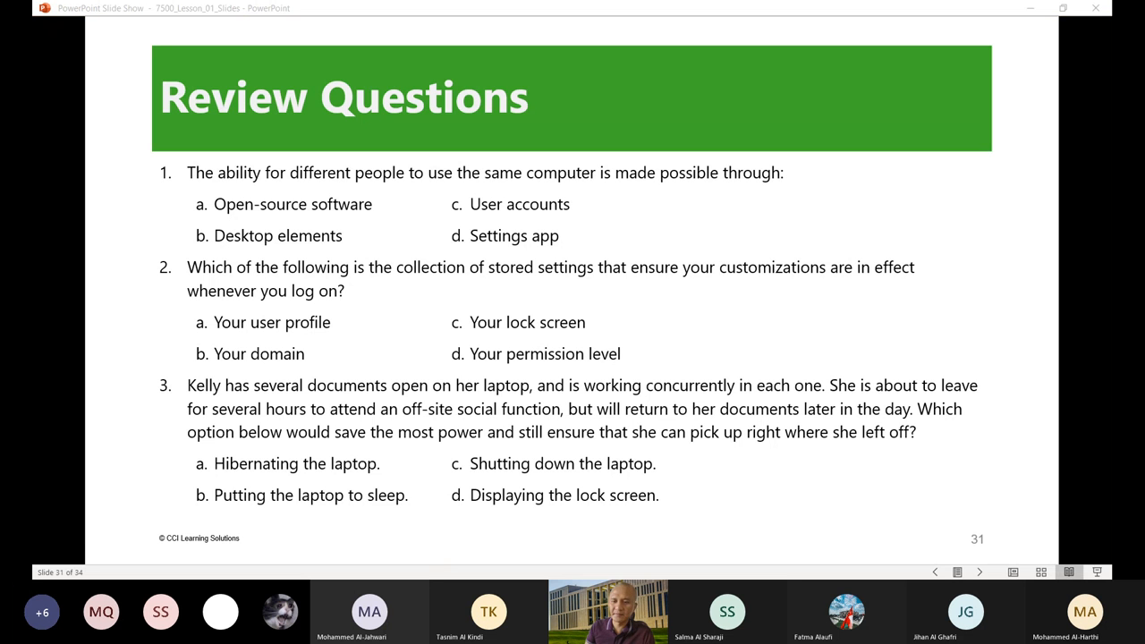
{"action": "mouse_move", "coordinate": [945, 536]}
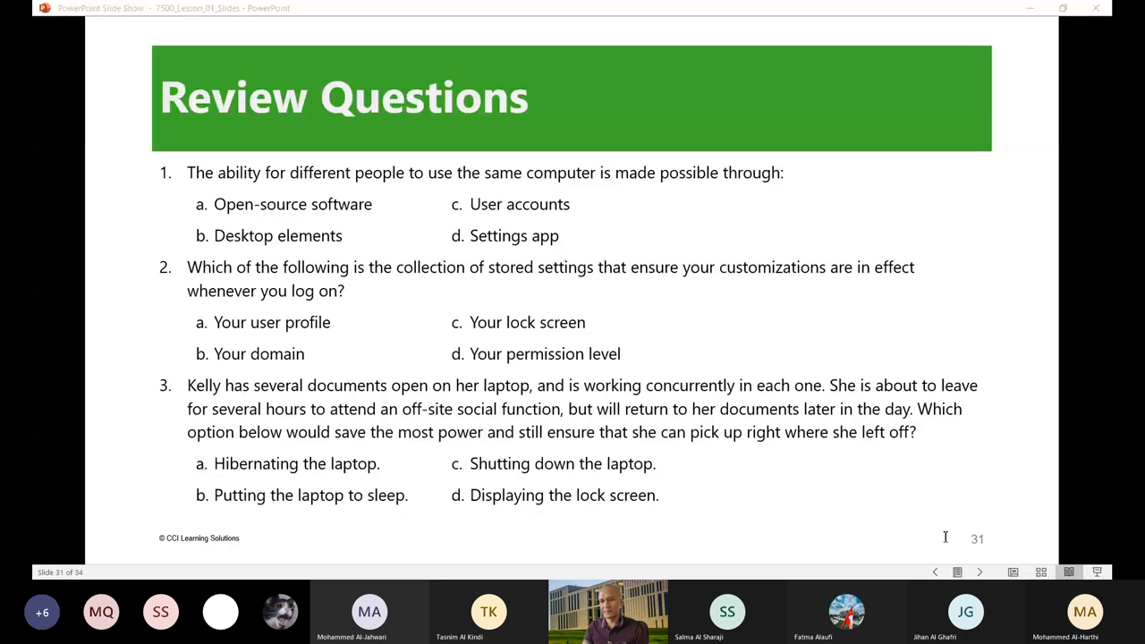
{"action": "mouse_move", "coordinate": [730, 448]}
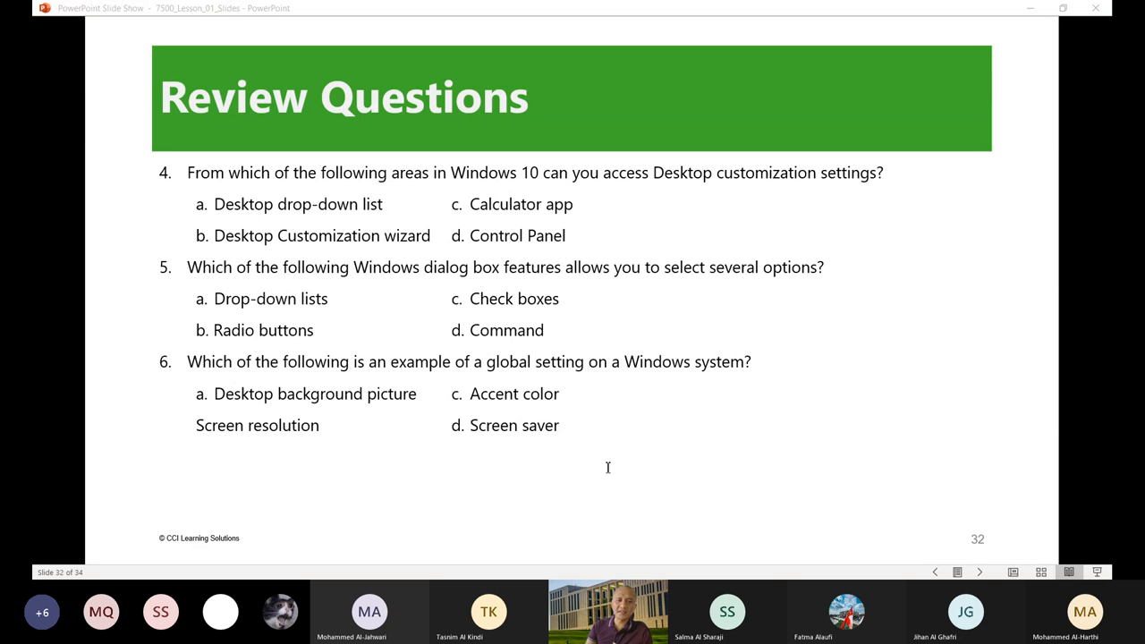
{"action": "mouse_move", "coordinate": [597, 410]}
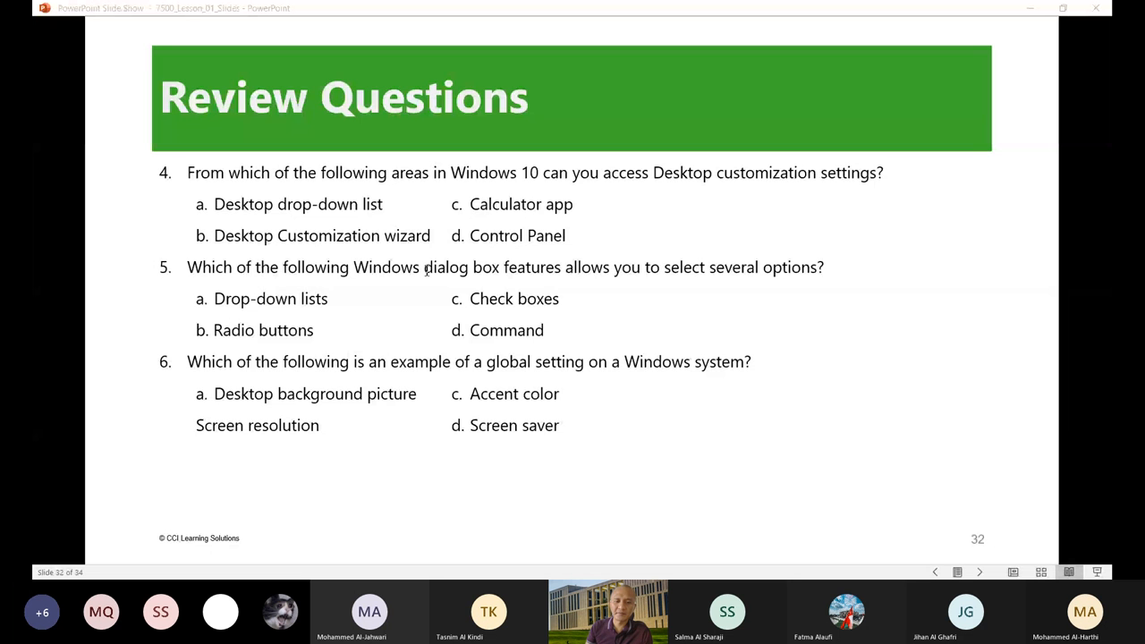
{"action": "mouse_move", "coordinate": [994, 530]}
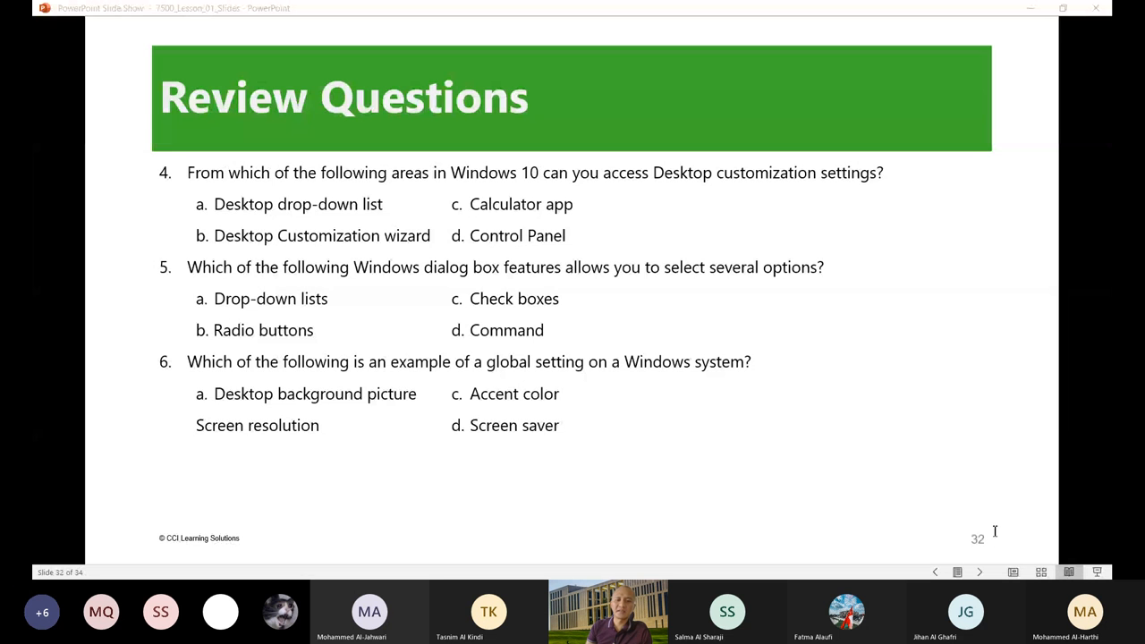
{"action": "mouse_move", "coordinate": [620, 469]}
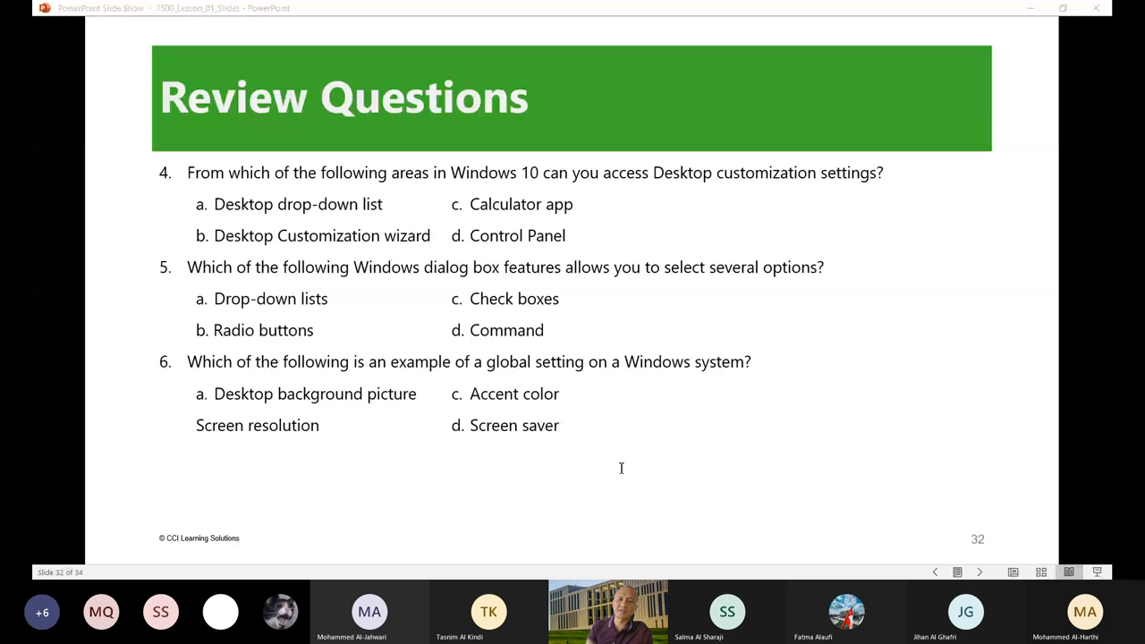
{"action": "mouse_move", "coordinate": [455, 451]}
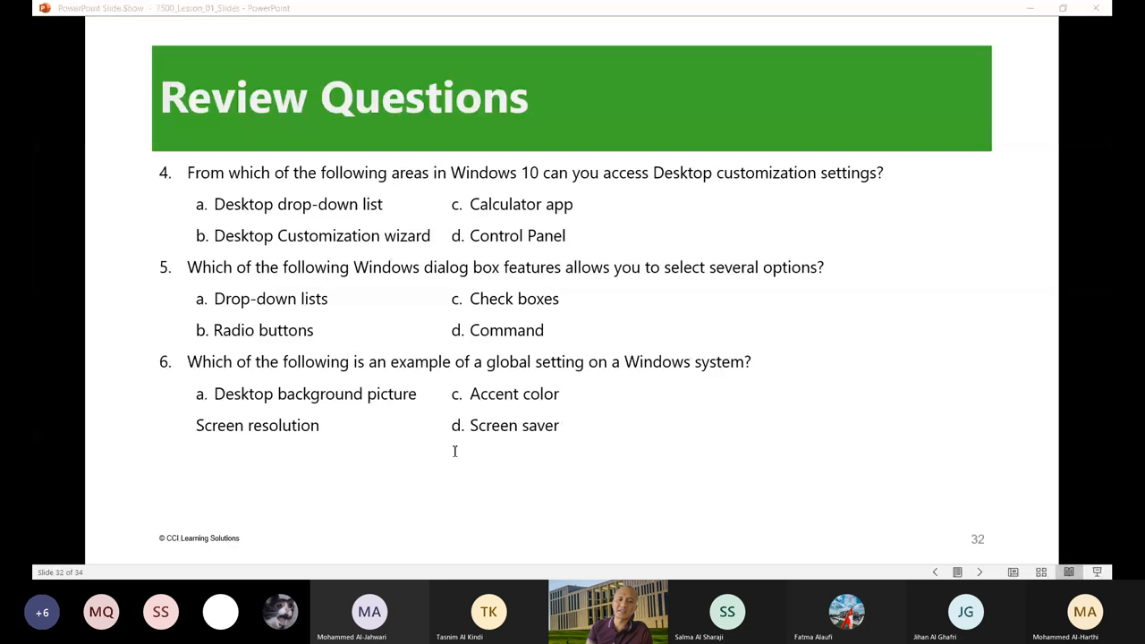
{"action": "mouse_move", "coordinate": [533, 425]}
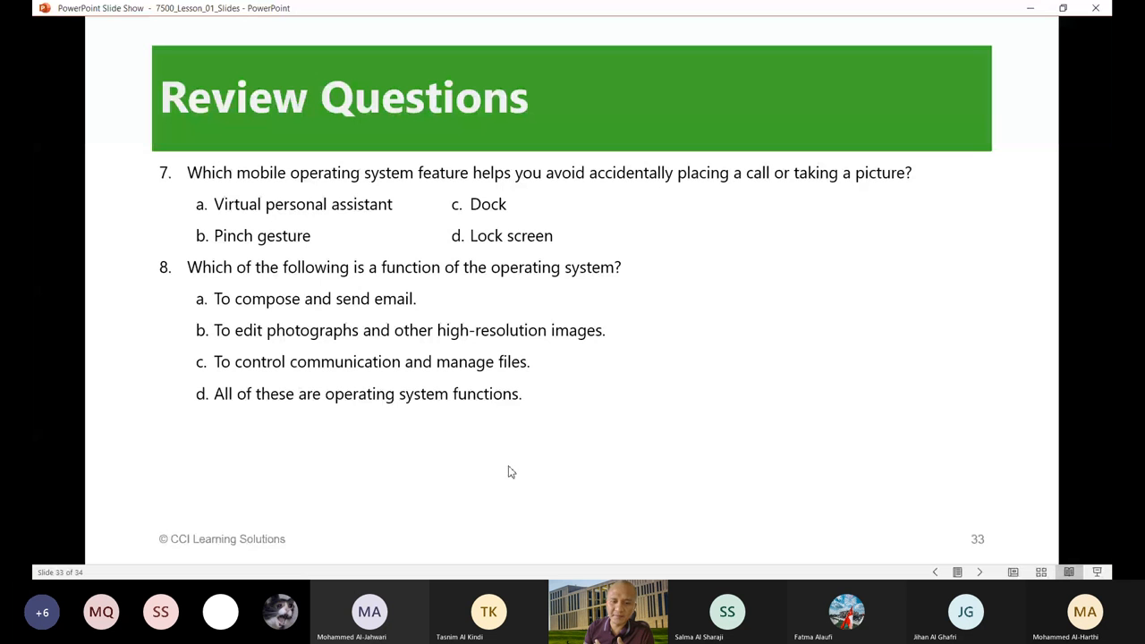
{"action": "mouse_move", "coordinate": [623, 444]}
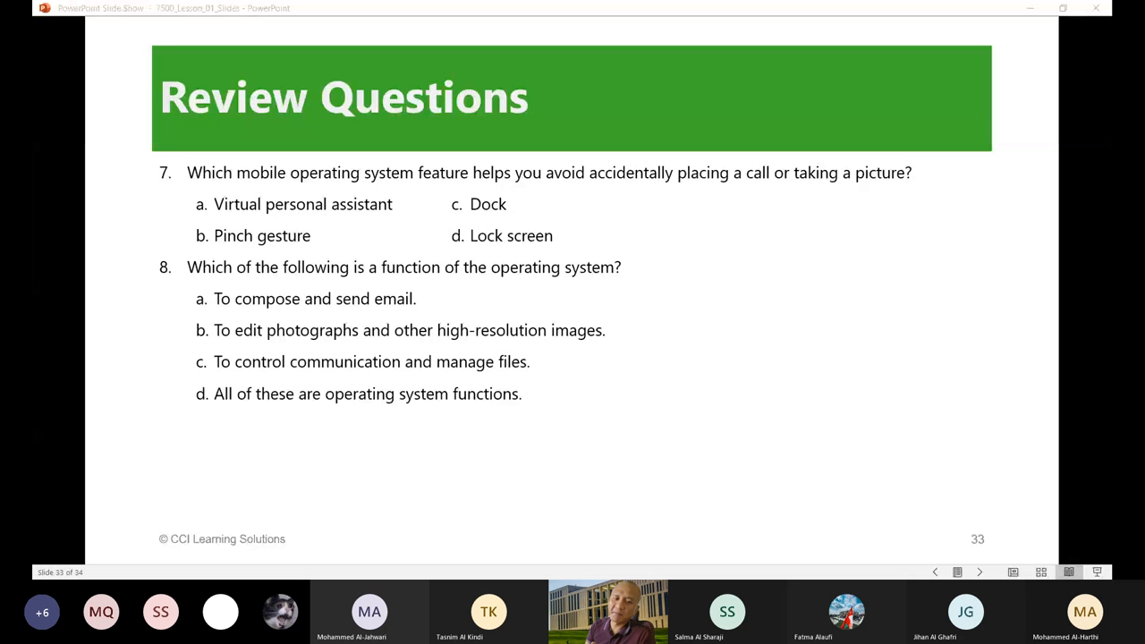
{"action": "mouse_move", "coordinate": [794, 98]}
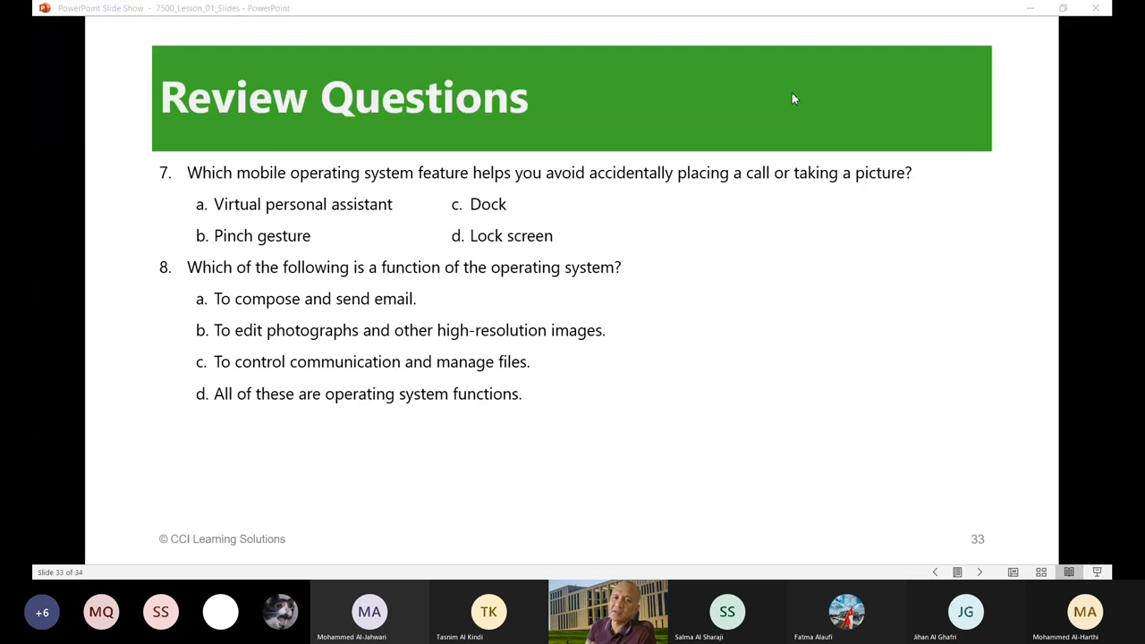
{"action": "mouse_move", "coordinate": [889, 344]}
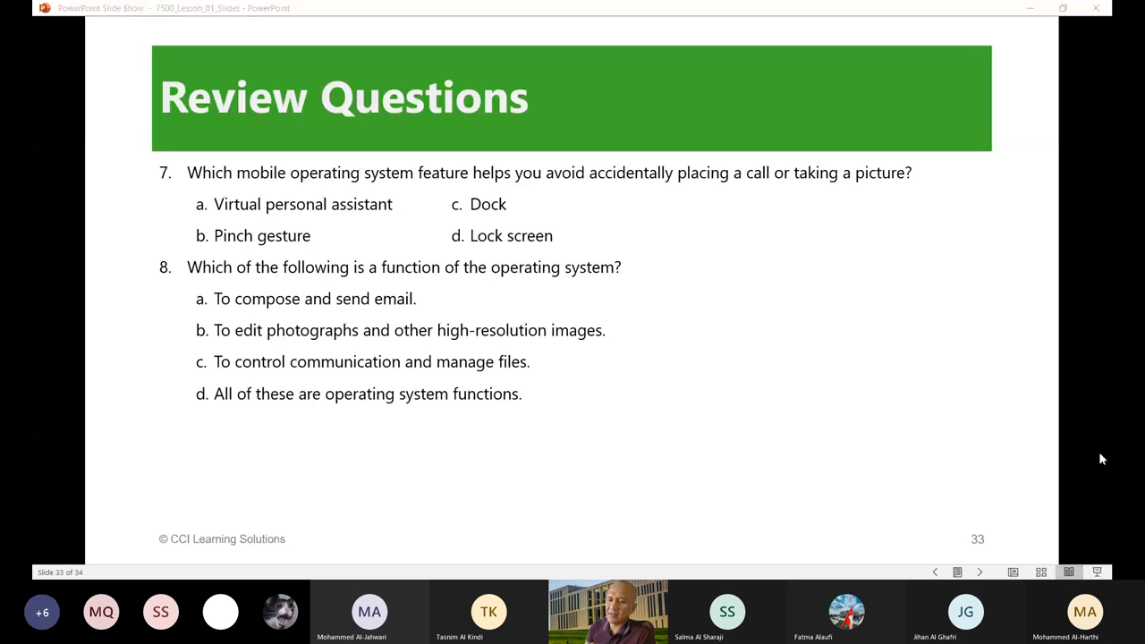
{"action": "mouse_move", "coordinate": [1055, 563]}
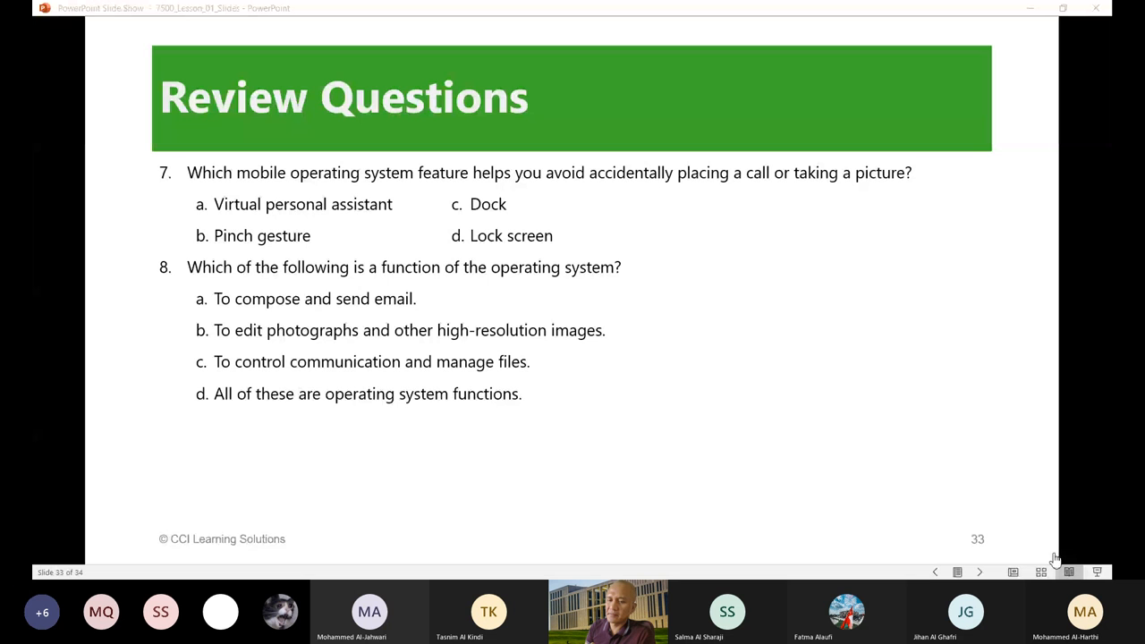
{"action": "mouse_move", "coordinate": [1108, 476]}
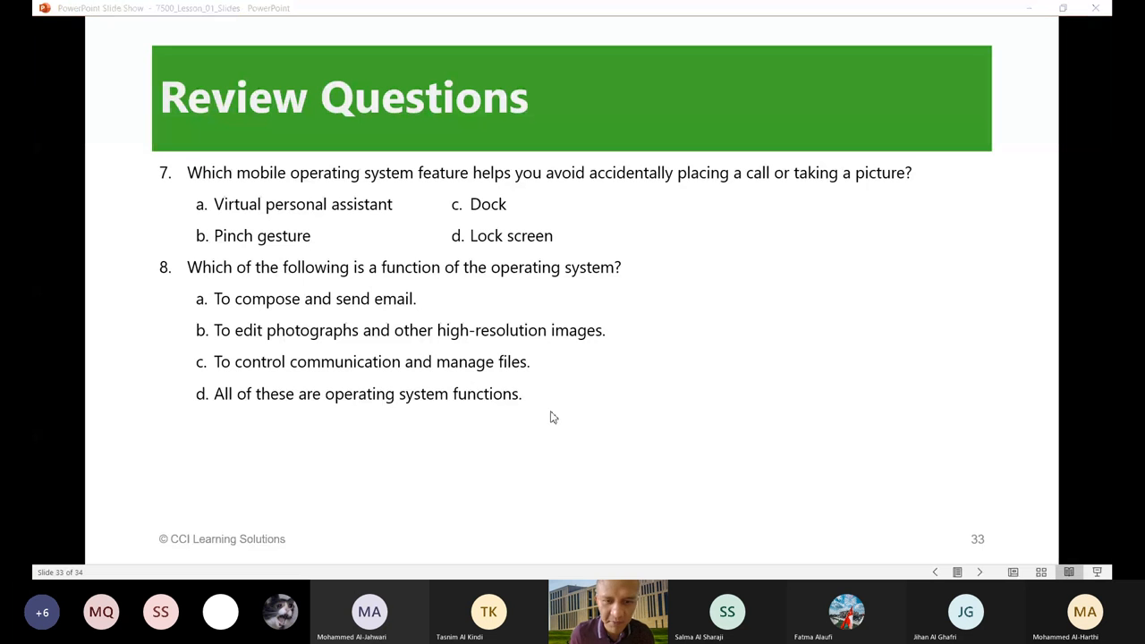
{"action": "mouse_move", "coordinate": [1023, 349]}
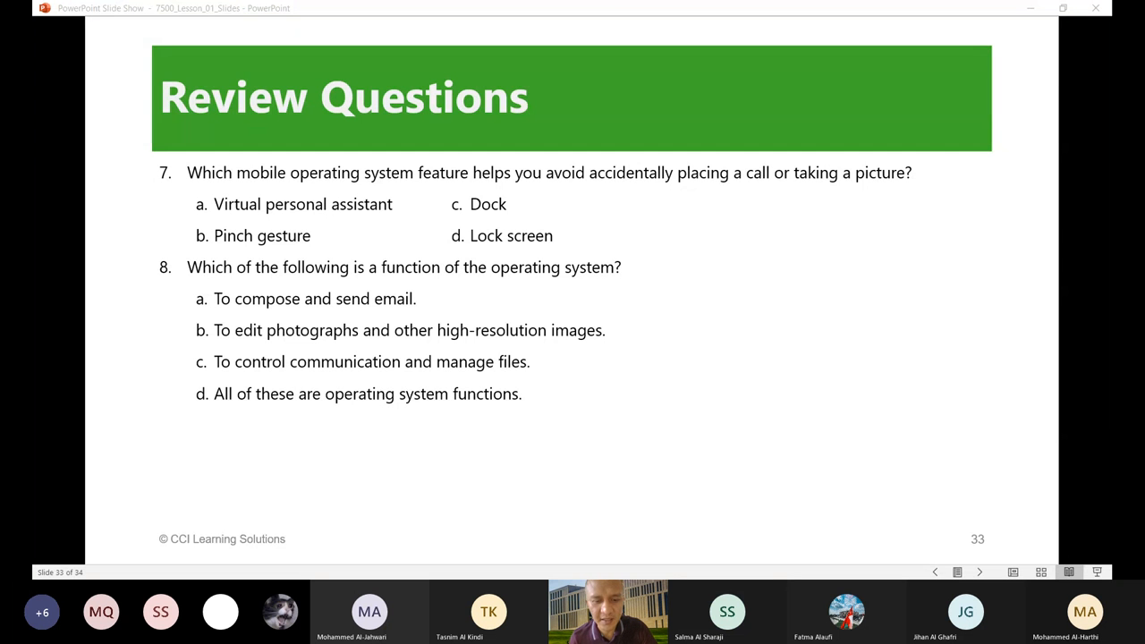
{"action": "mouse_move", "coordinate": [873, 408]}
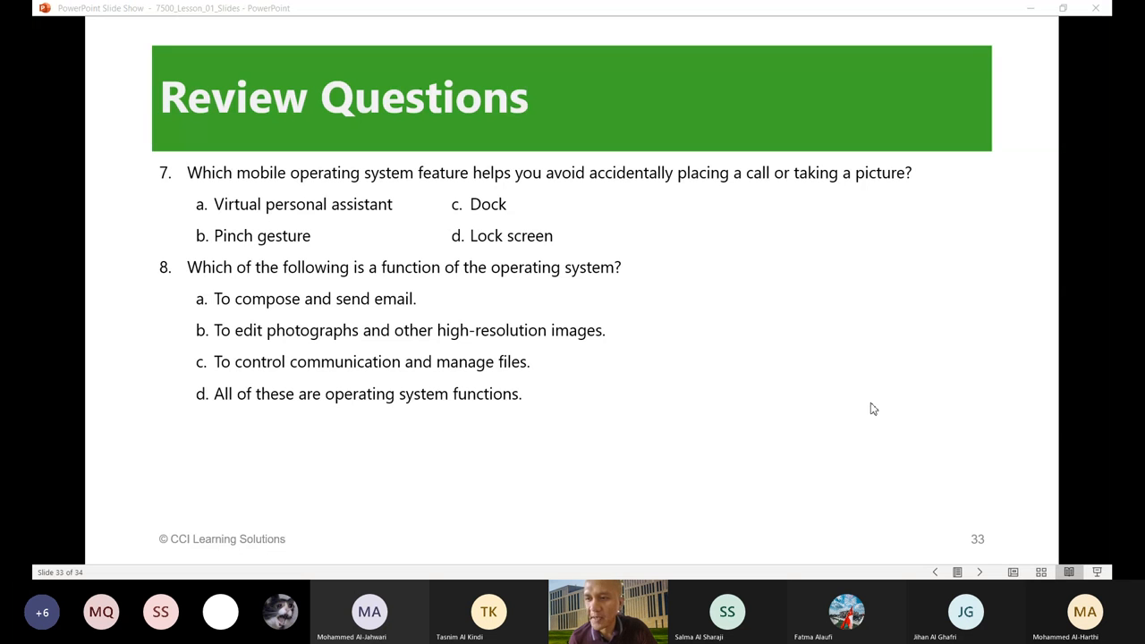
{"action": "mouse_move", "coordinate": [1106, 347]}
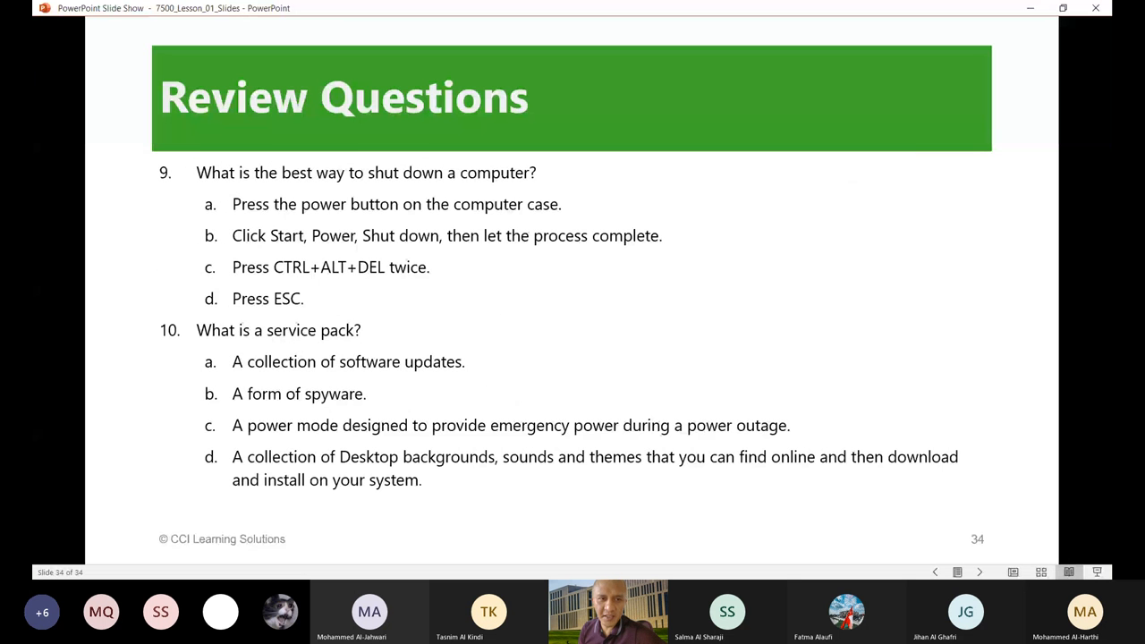
{"action": "mouse_move", "coordinate": [537, 326]}
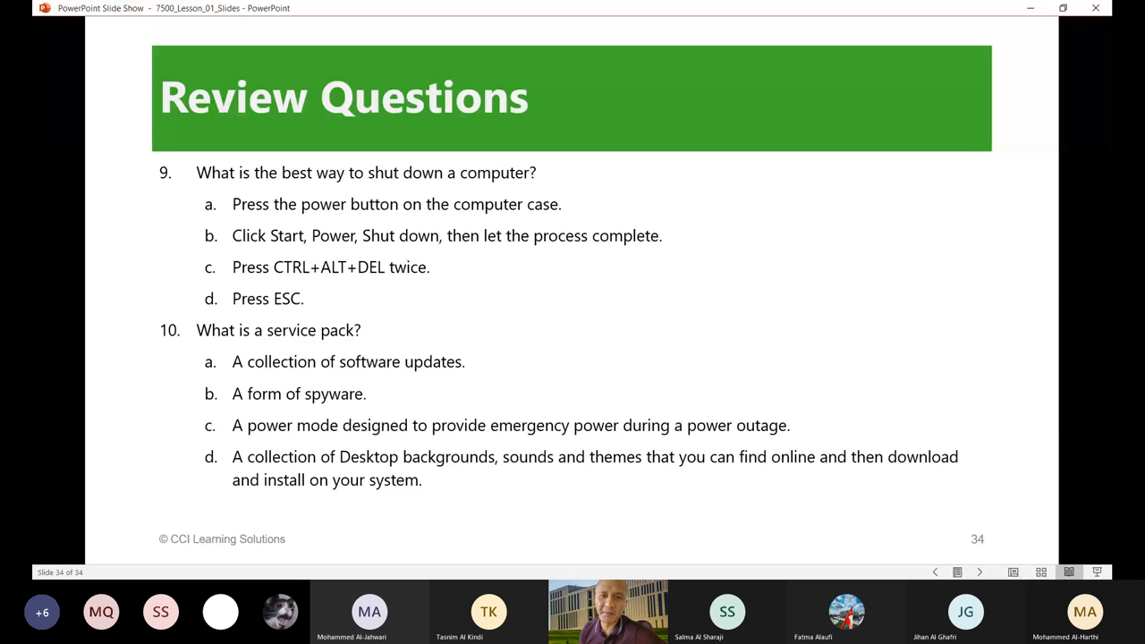
{"action": "mouse_move", "coordinate": [225, 382]}
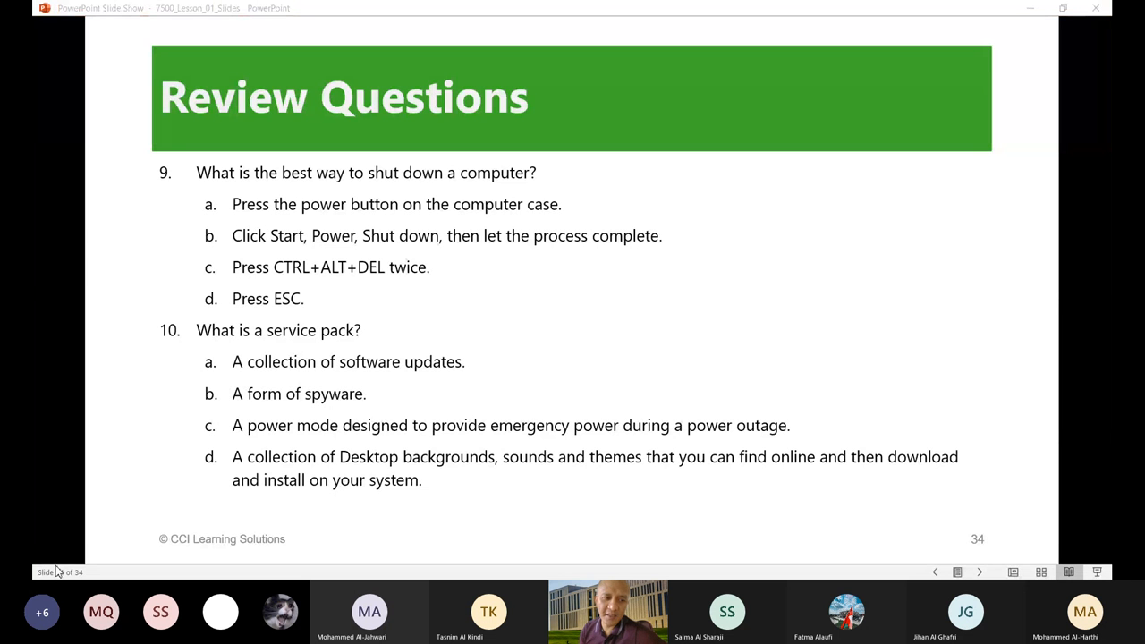
{"action": "mouse_move", "coordinate": [102, 535]}
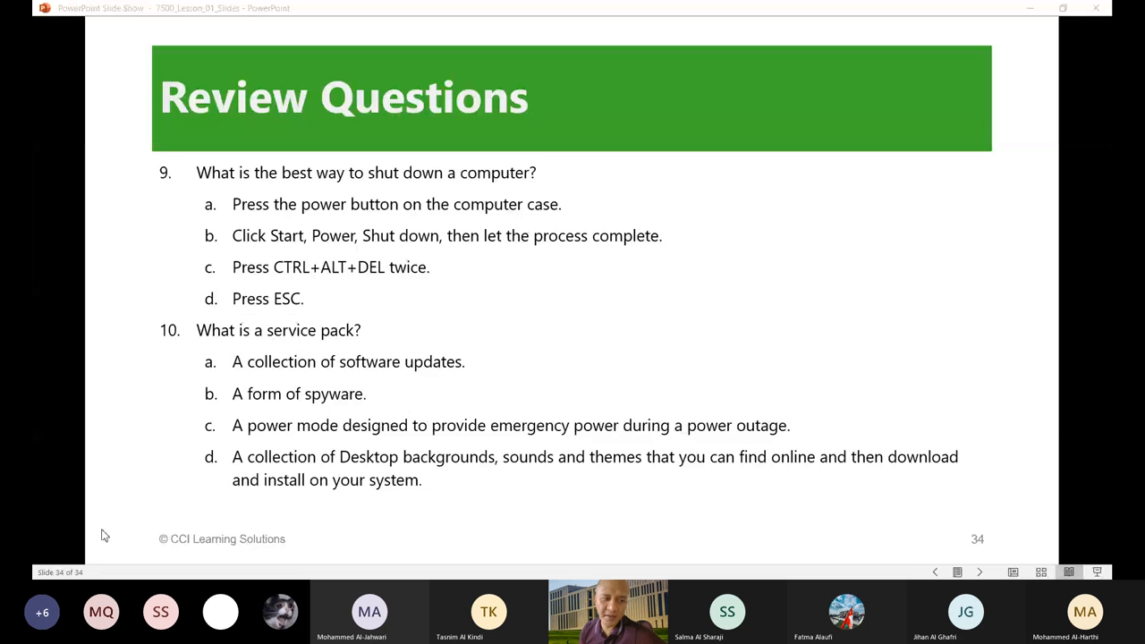
{"action": "mouse_move", "coordinate": [472, 356]}
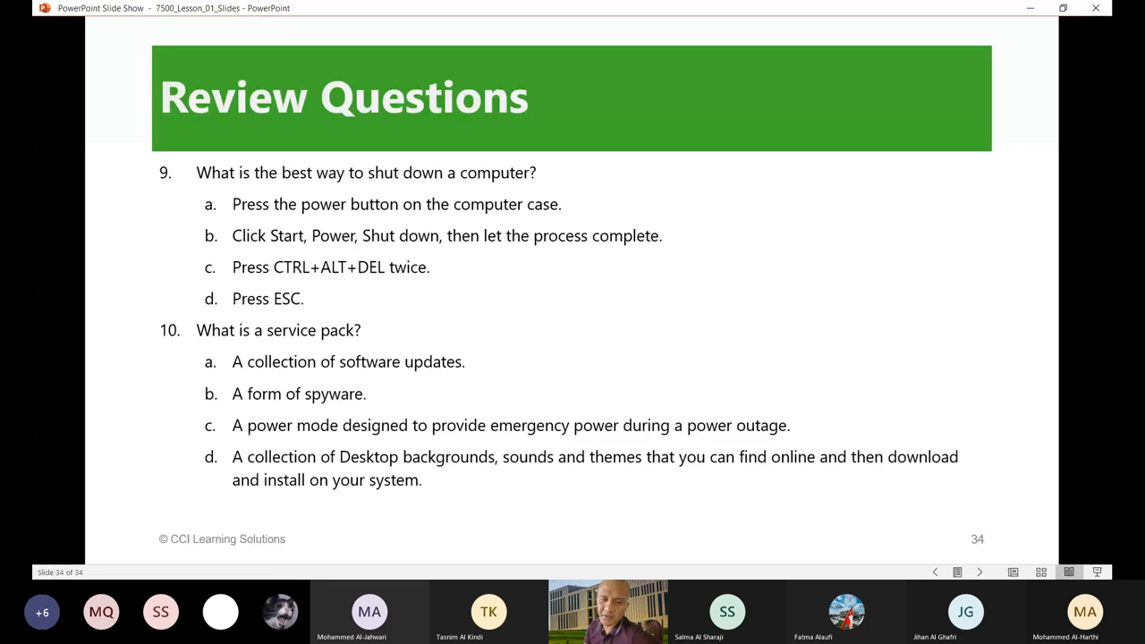
{"action": "mouse_move", "coordinate": [659, 495]}
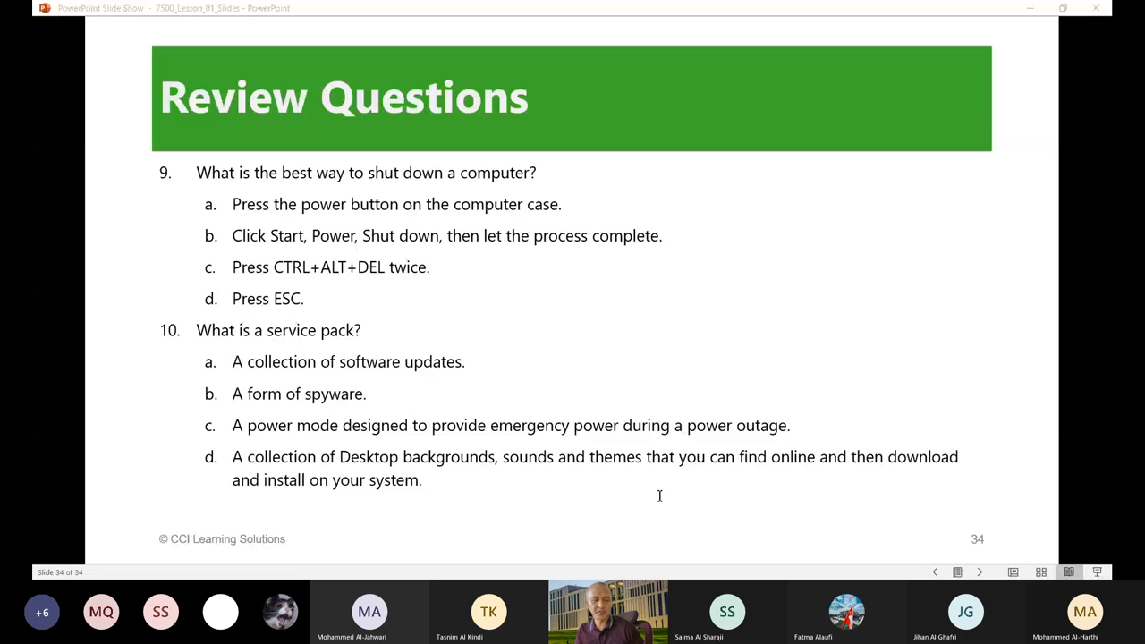
{"action": "mouse_move", "coordinate": [659, 501]}
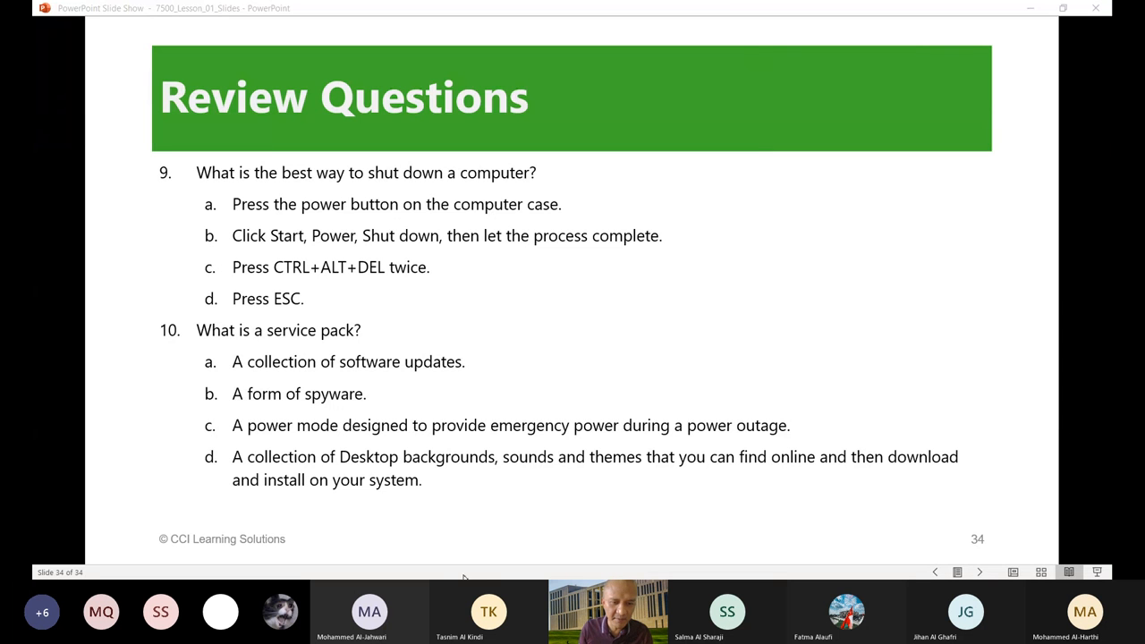
{"action": "mouse_move", "coordinate": [575, 435]}
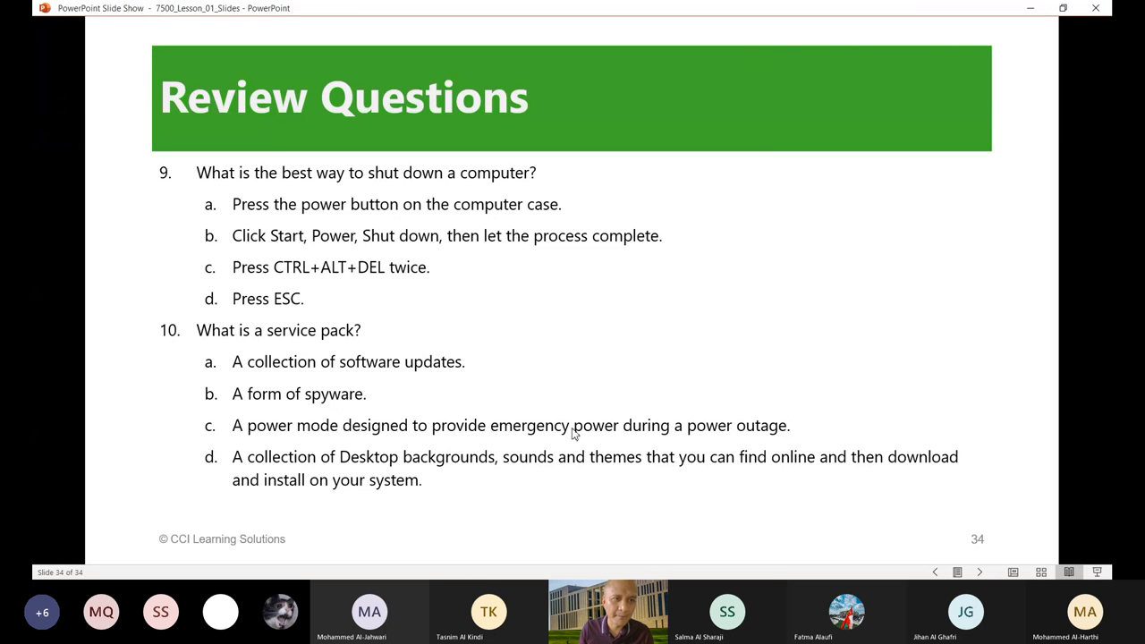
{"action": "key", "text": "Left"}
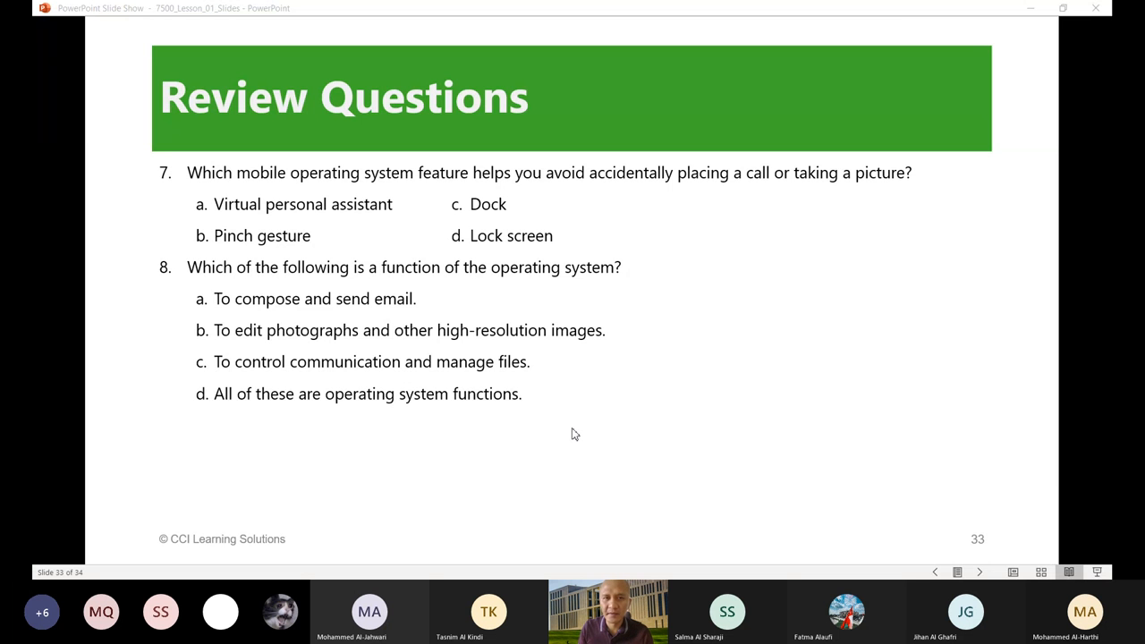
{"action": "mouse_move", "coordinate": [594, 395]}
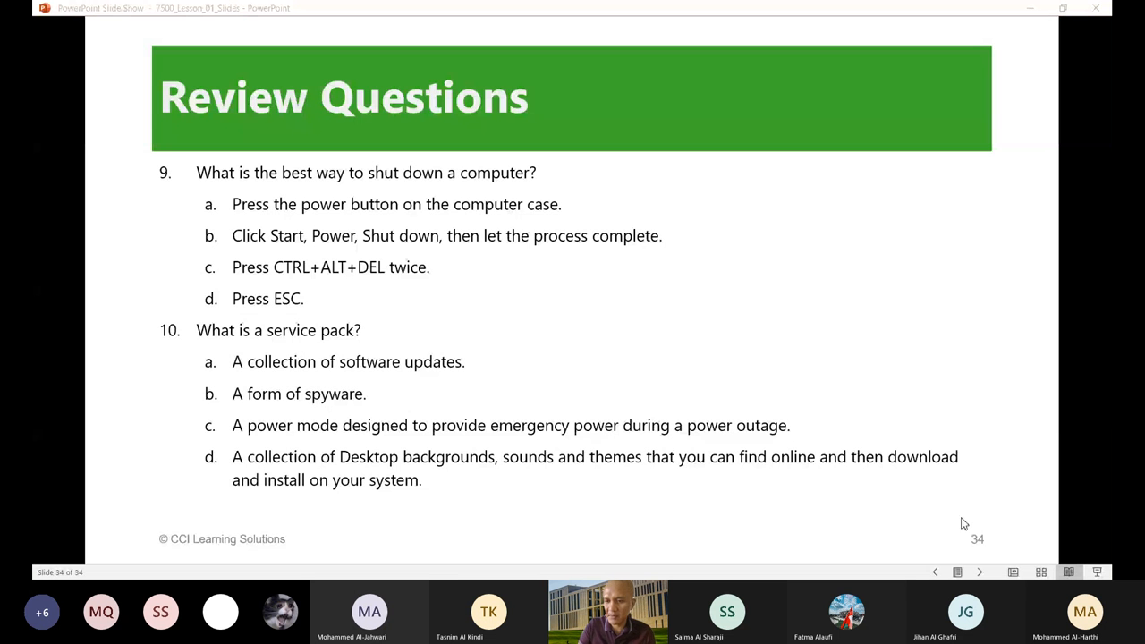
{"action": "mouse_move", "coordinate": [623, 368]}
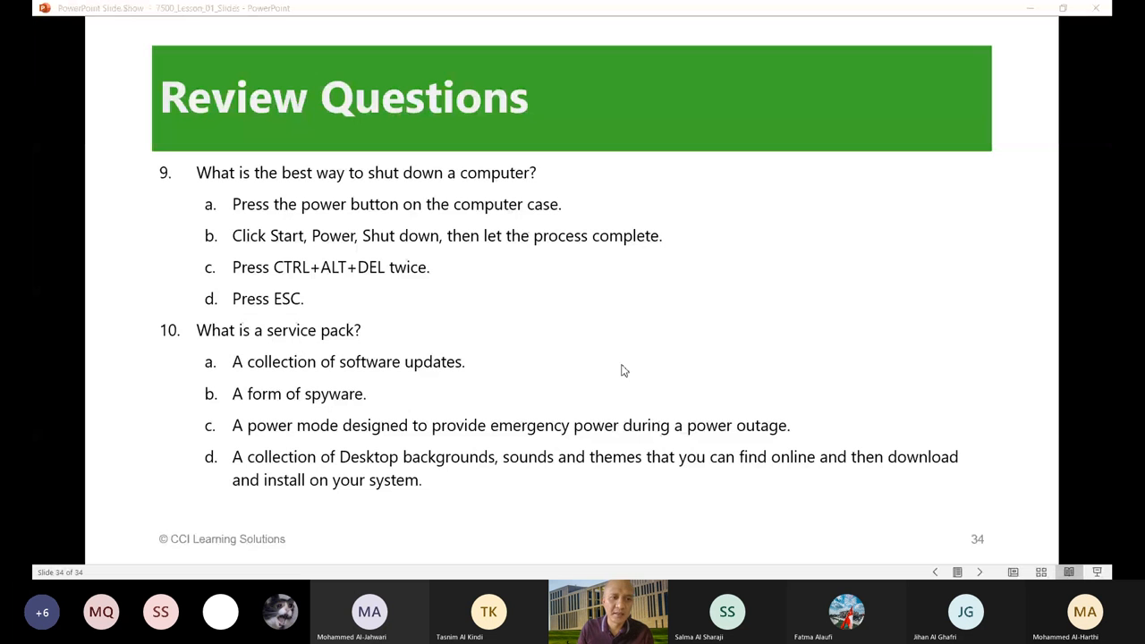
{"action": "mouse_move", "coordinate": [519, 369]}
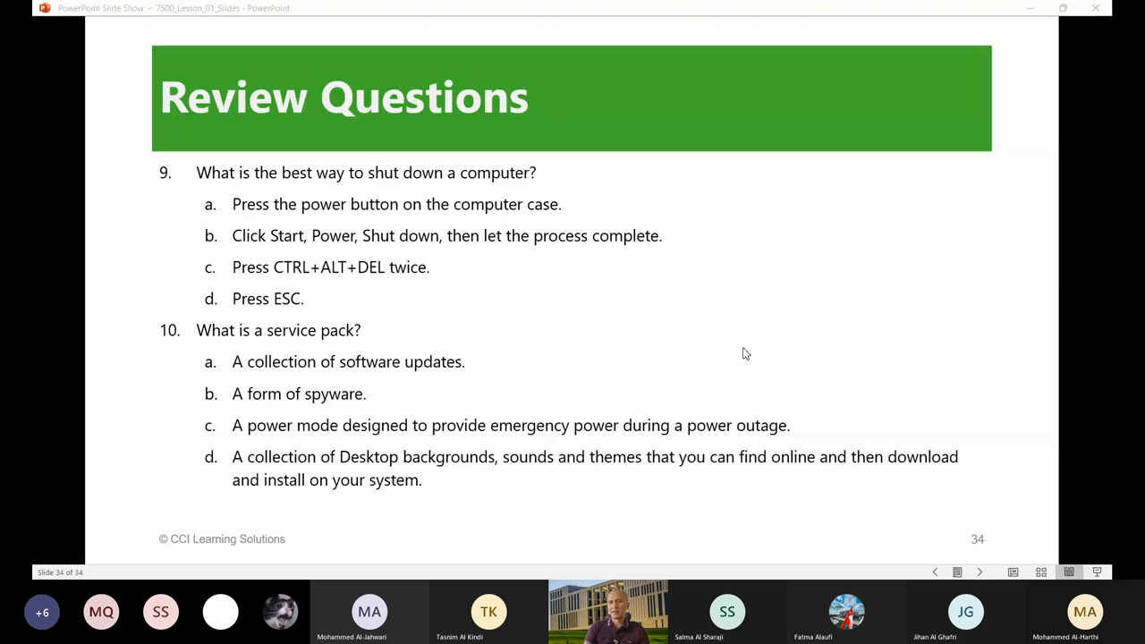
{"action": "mouse_move", "coordinate": [730, 335]}
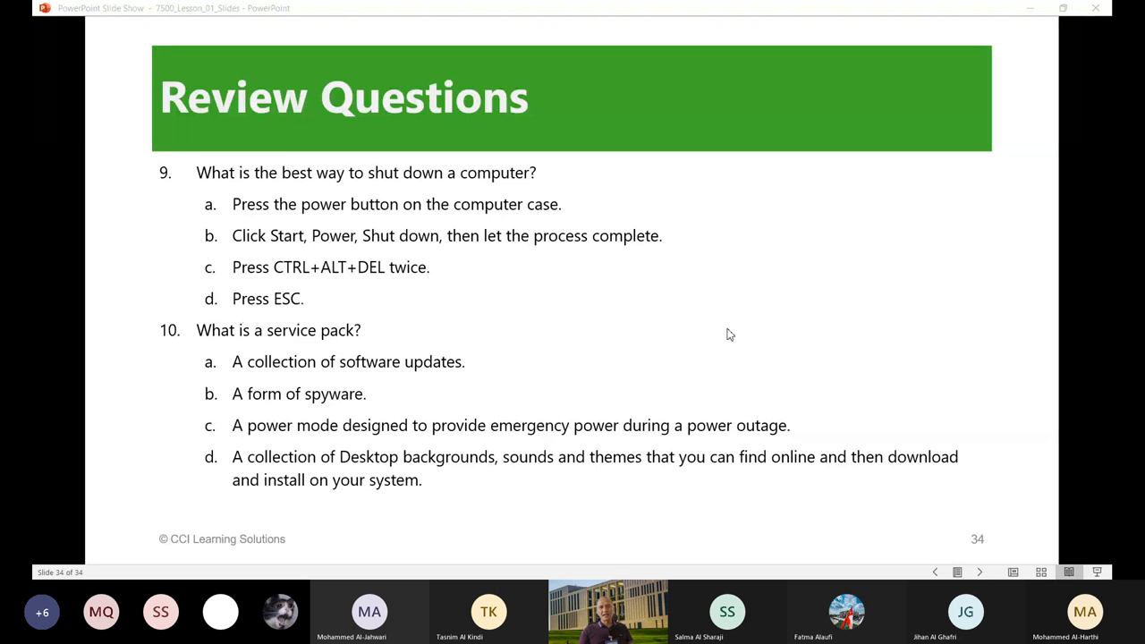
{"action": "mouse_move", "coordinate": [642, 365]}
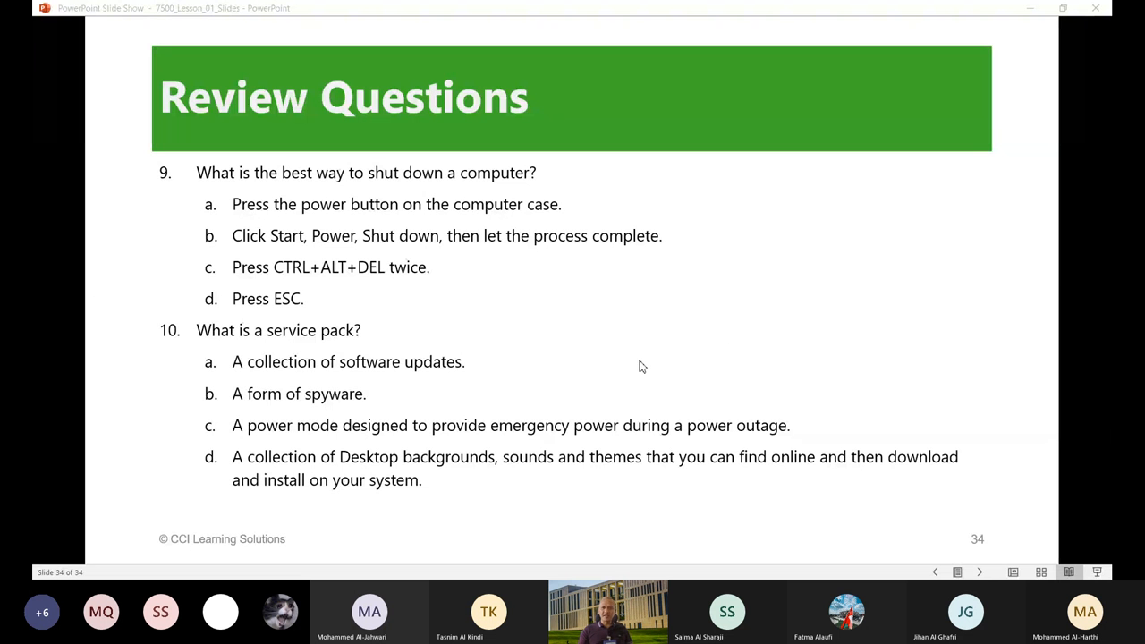
{"action": "mouse_move", "coordinate": [708, 252]}
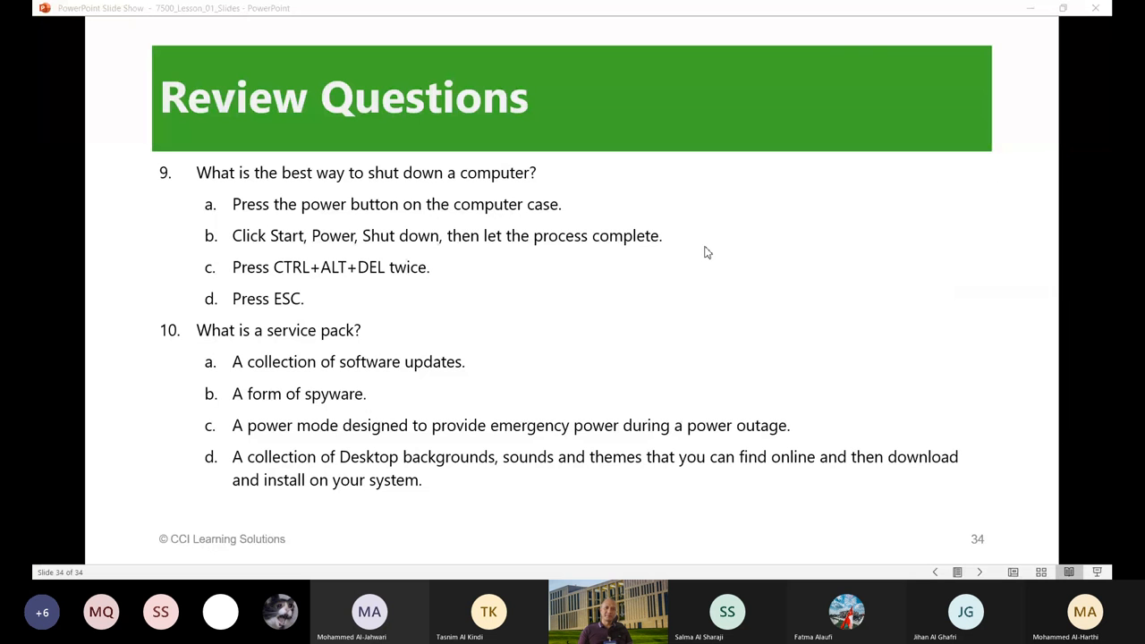
{"action": "mouse_move", "coordinate": [861, 54]}
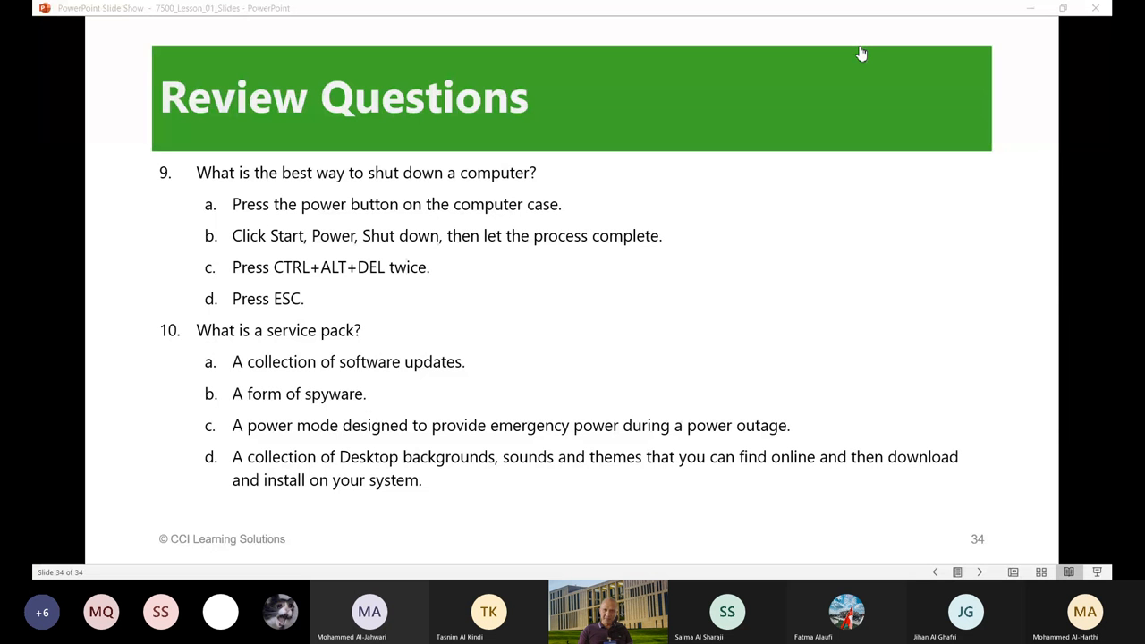
{"action": "mouse_move", "coordinate": [868, 259]}
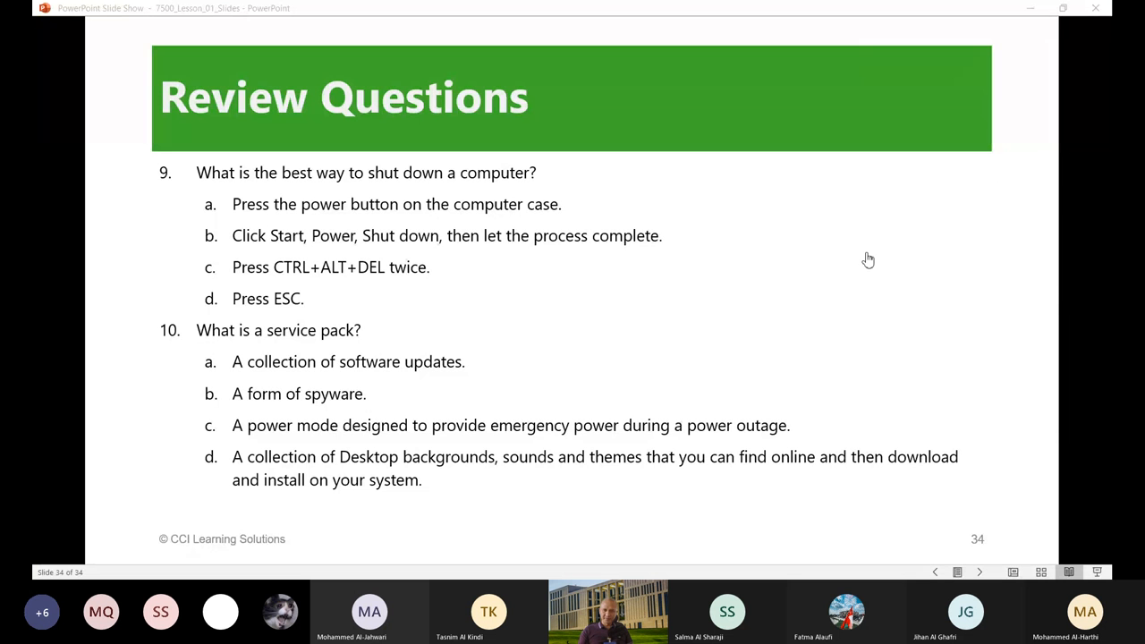
{"action": "mouse_move", "coordinate": [662, 329]}
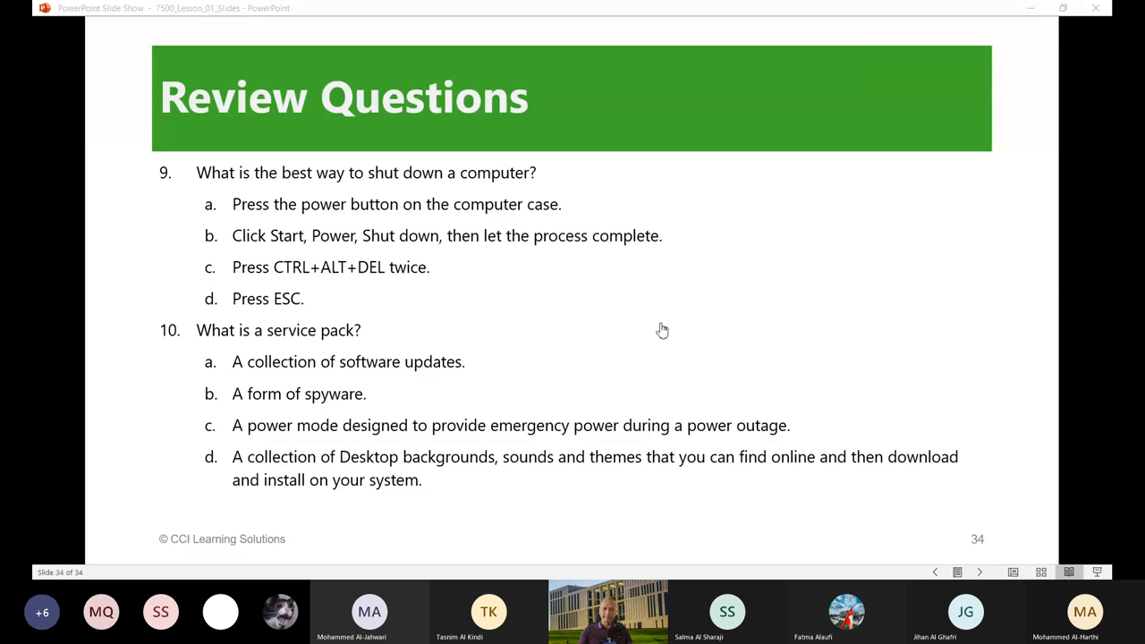